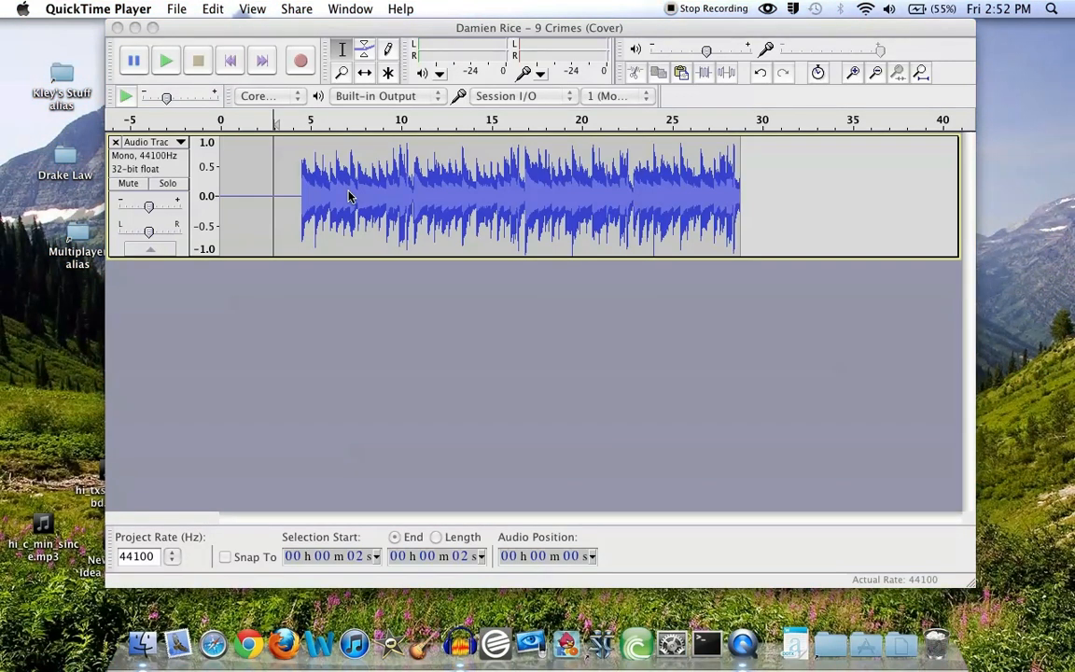
mouse_move(345, 190)
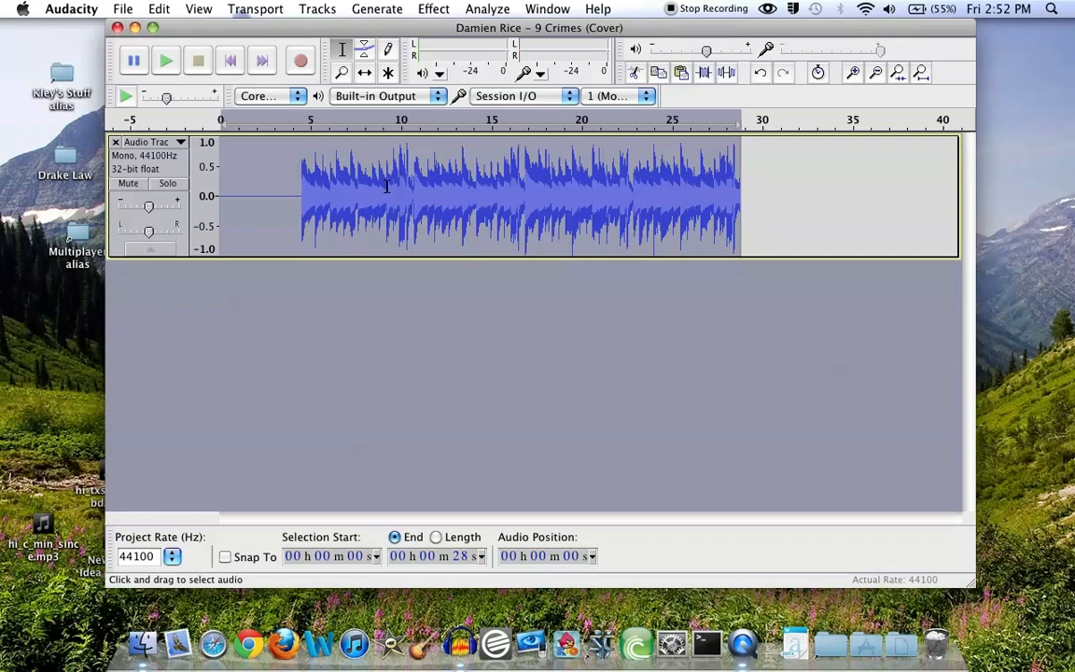
mouse_move(329, 190)
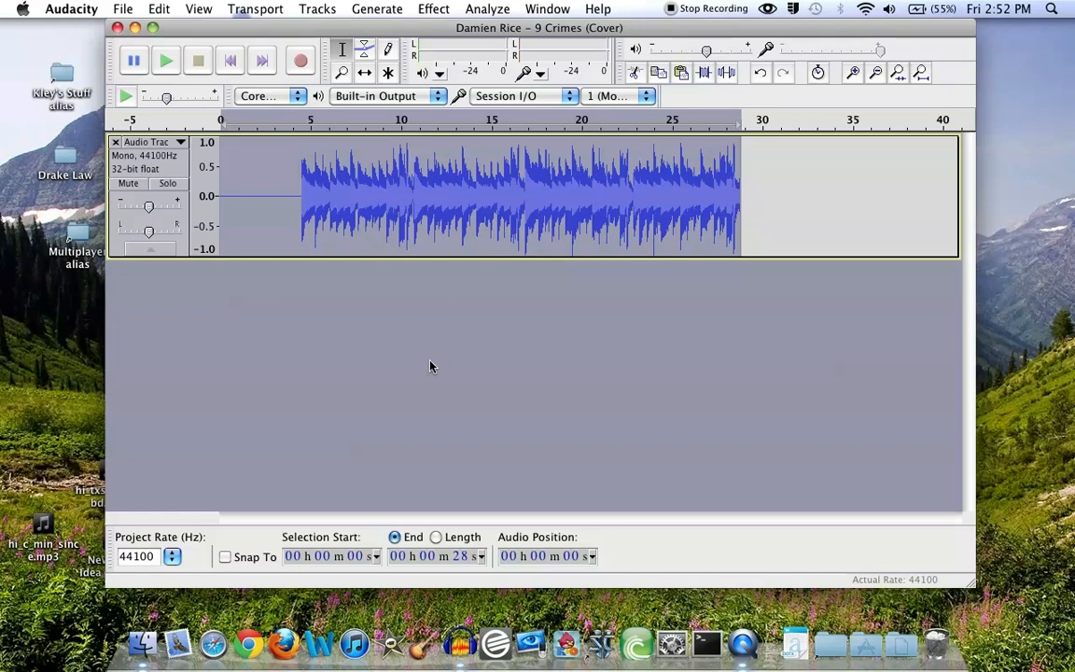
mouse_move(463, 359)
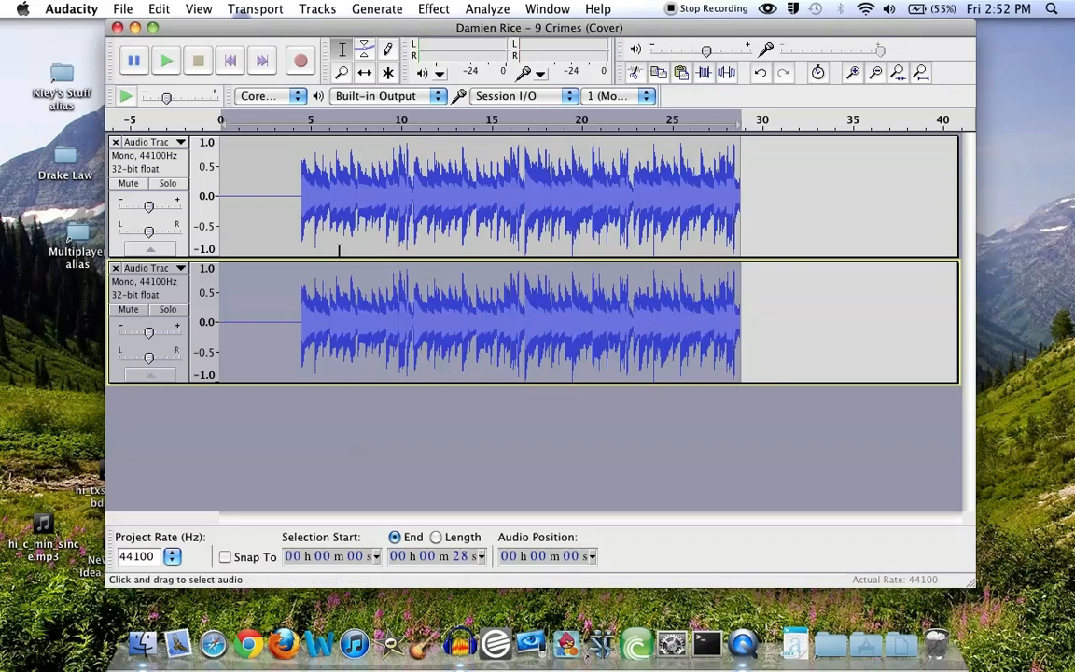
mouse_move(422, 191)
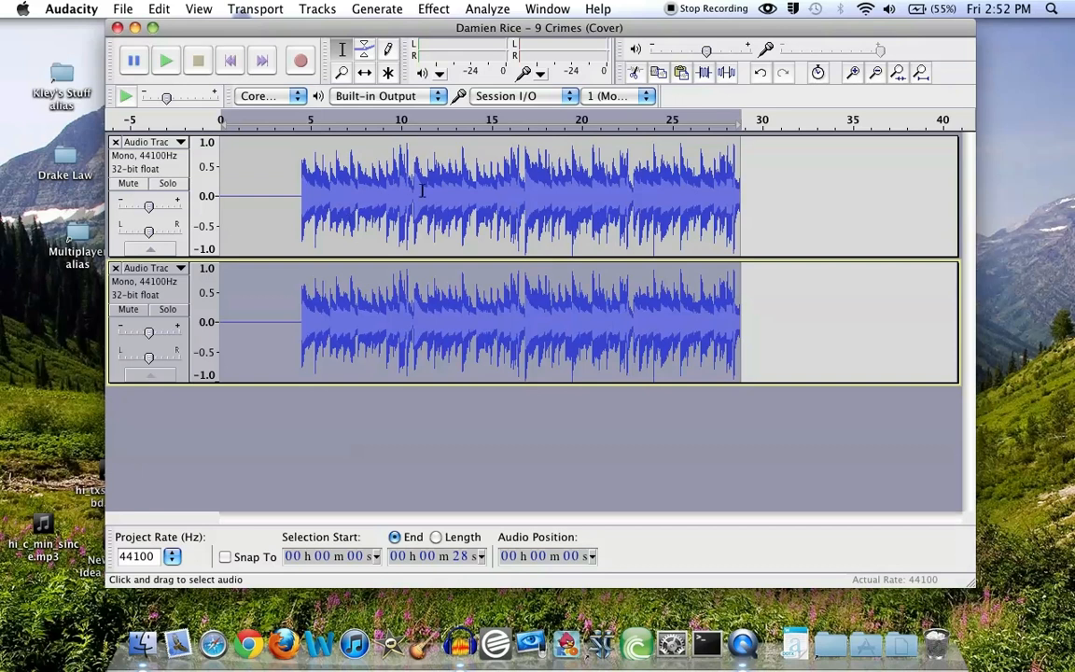
mouse_move(400, 315)
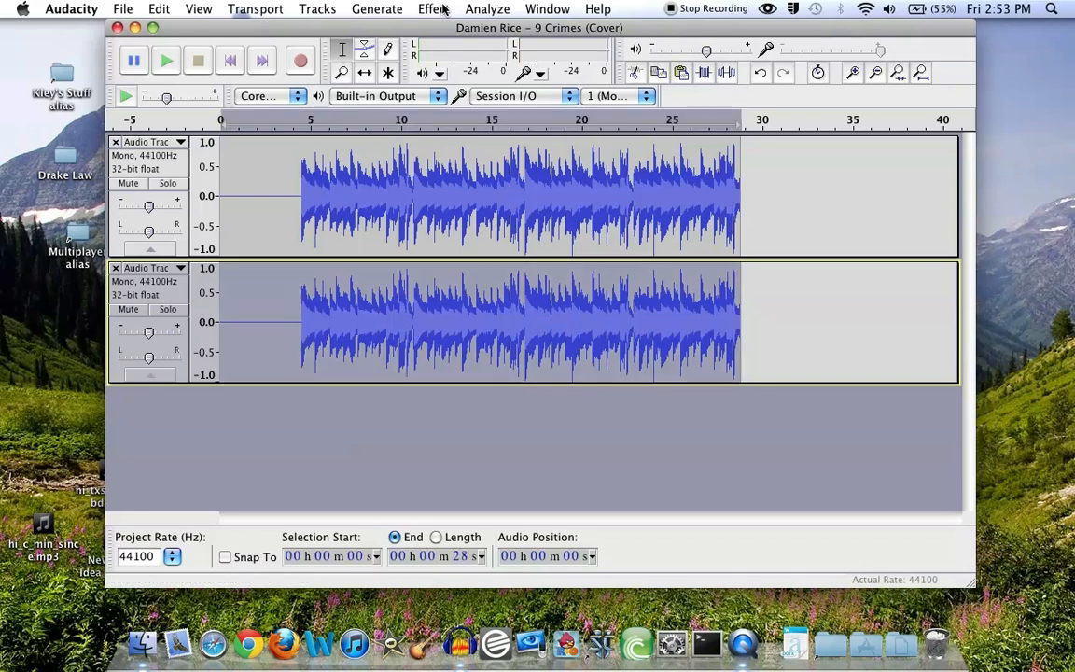
- Select the duplicated second copy of the '9 Crimes' track
left_click(433, 7)
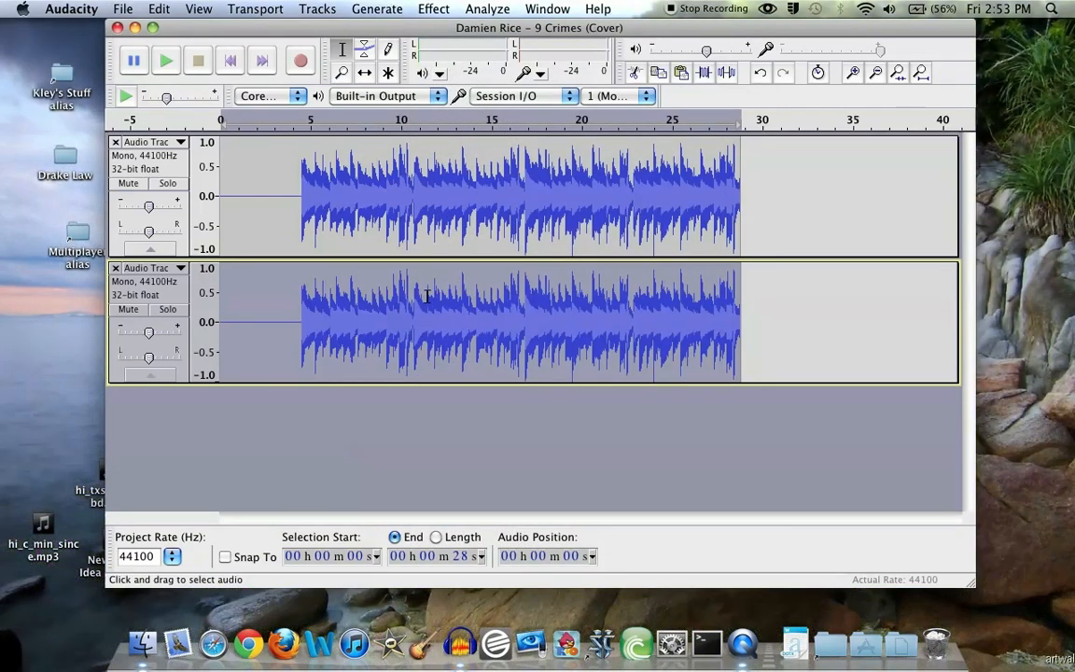
- Amplify the second track by -5.2 dB so it plays quieter than the original
left_click(433, 7)
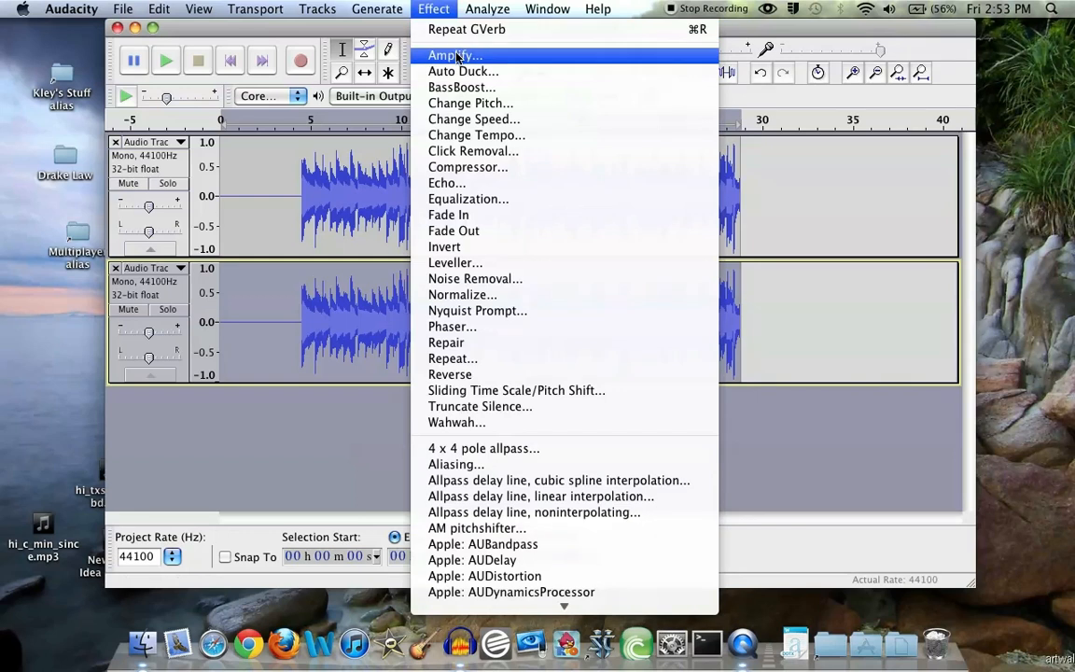
left_click(451, 56)
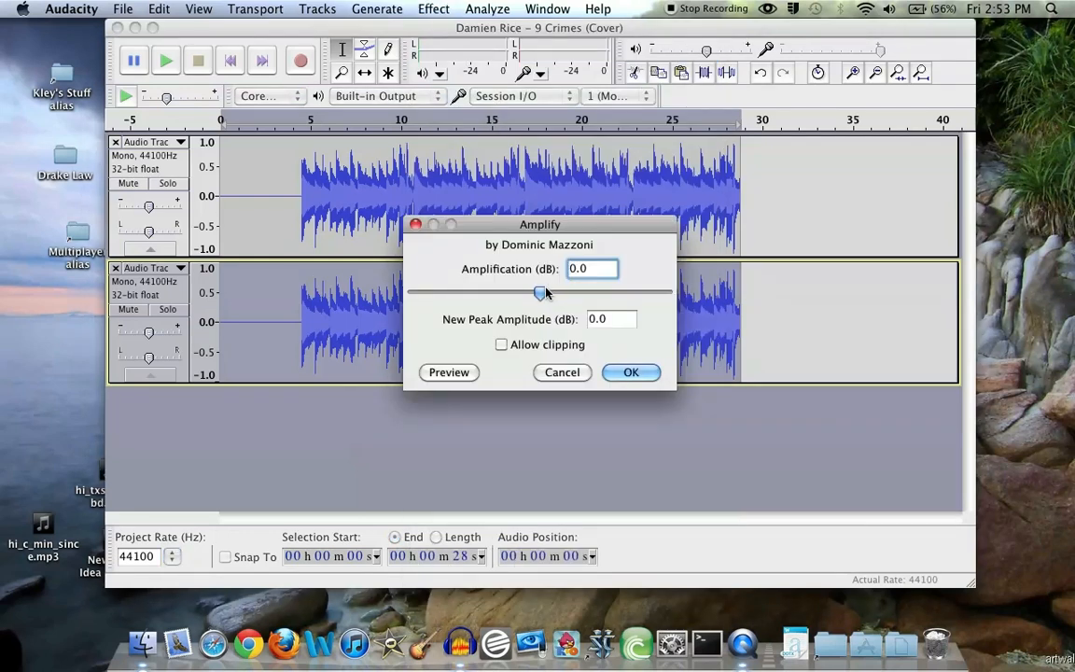
left_click_drag(541, 293, 526, 293)
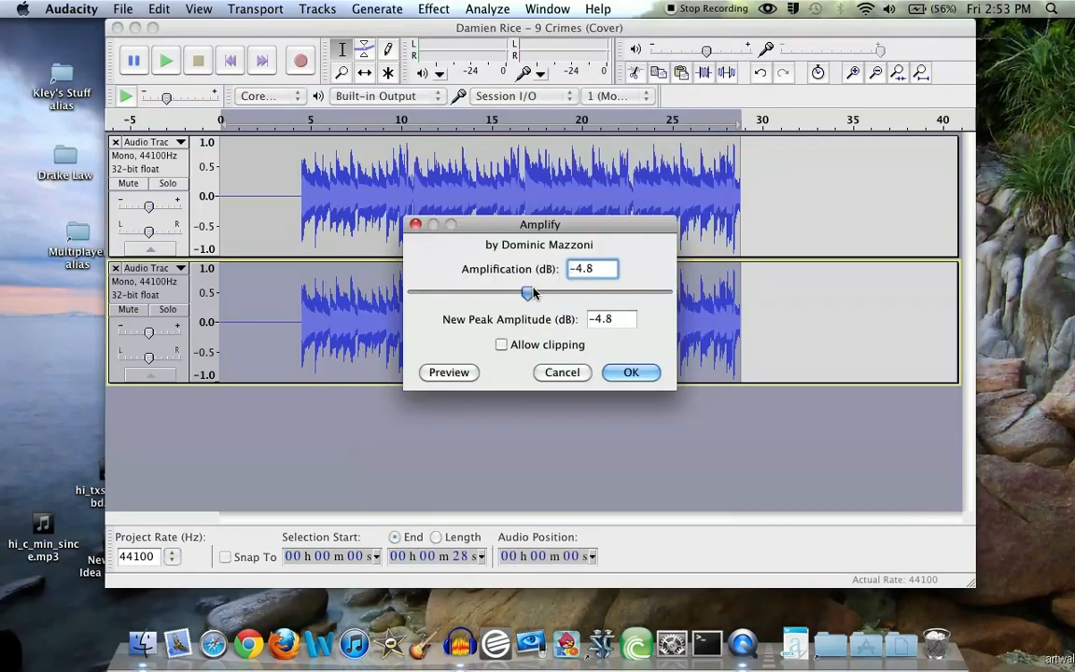
left_click_drag(526, 293, 522, 293)
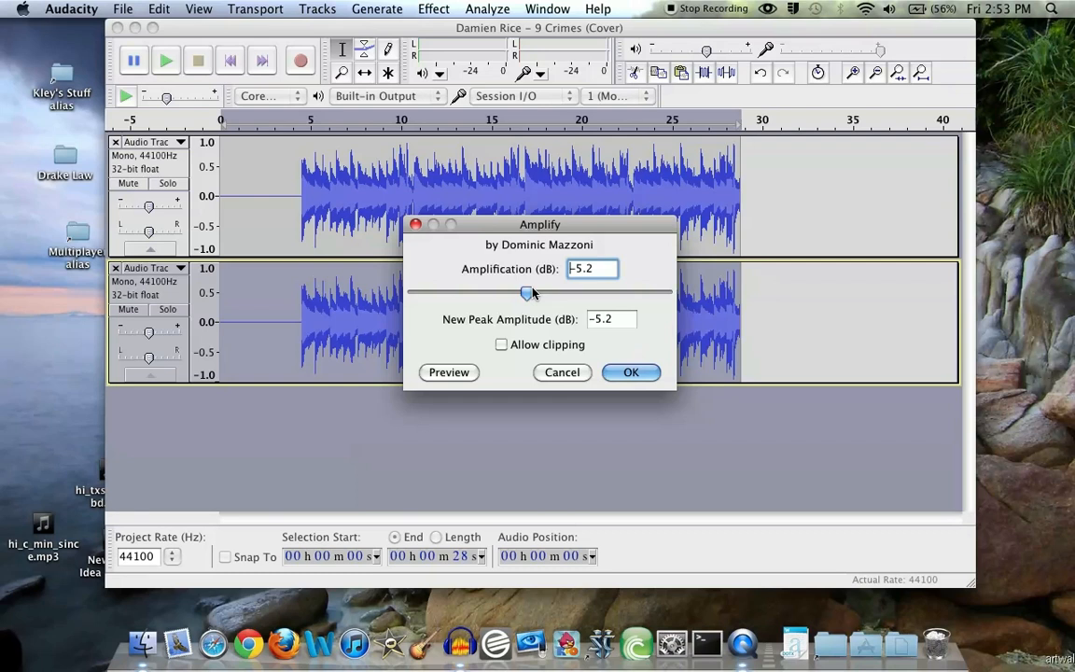
mouse_move(496, 287)
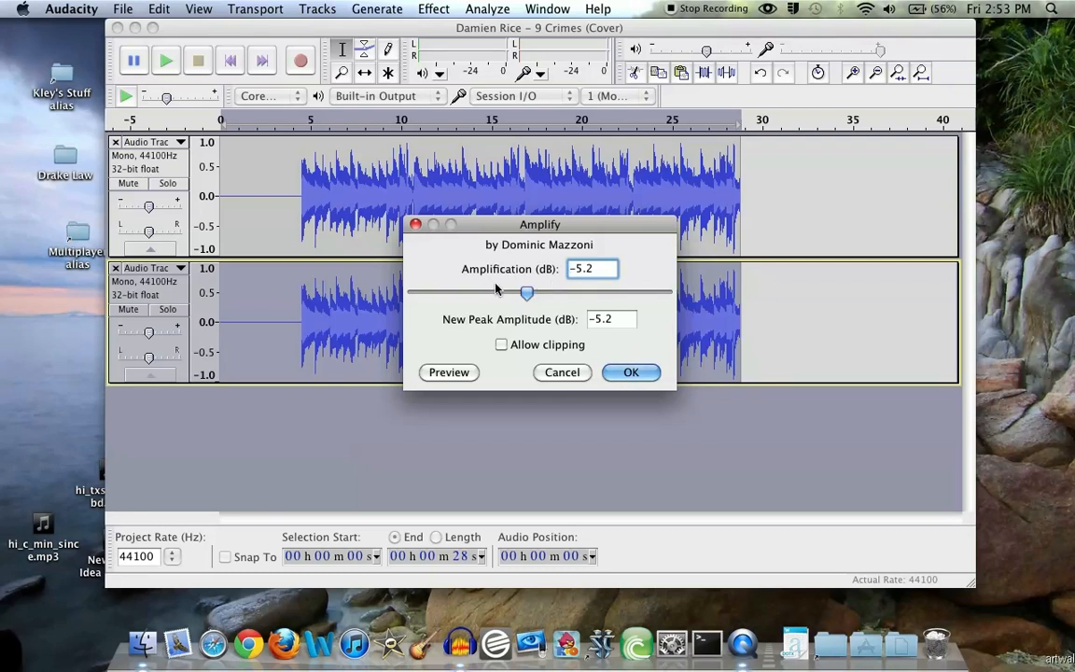
left_click(631, 373)
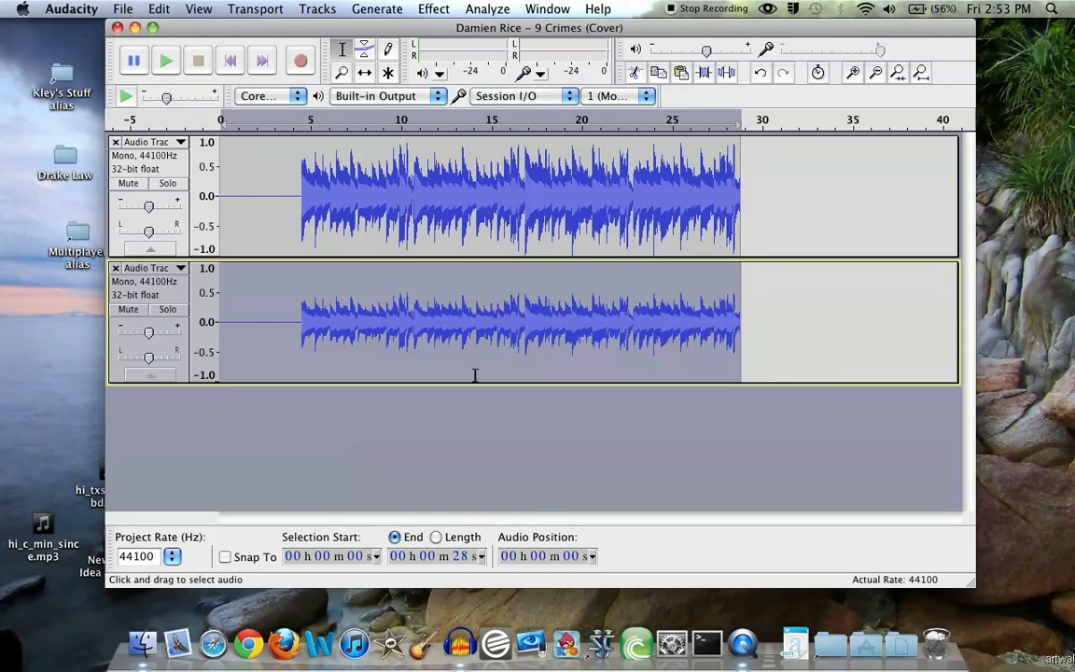
mouse_move(519, 269)
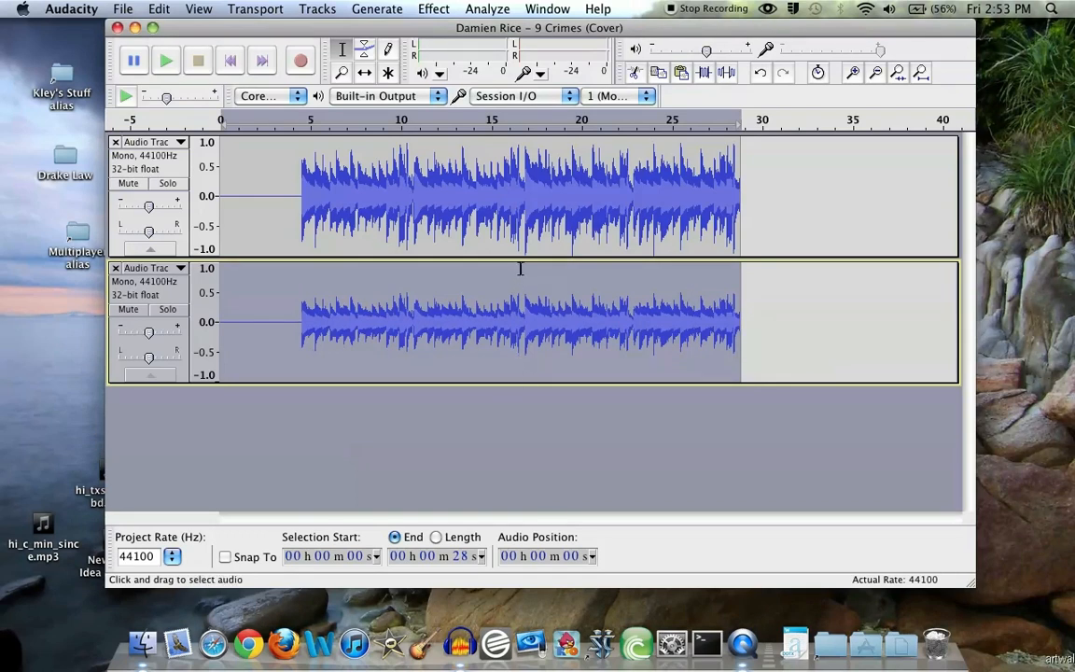
mouse_move(481, 280)
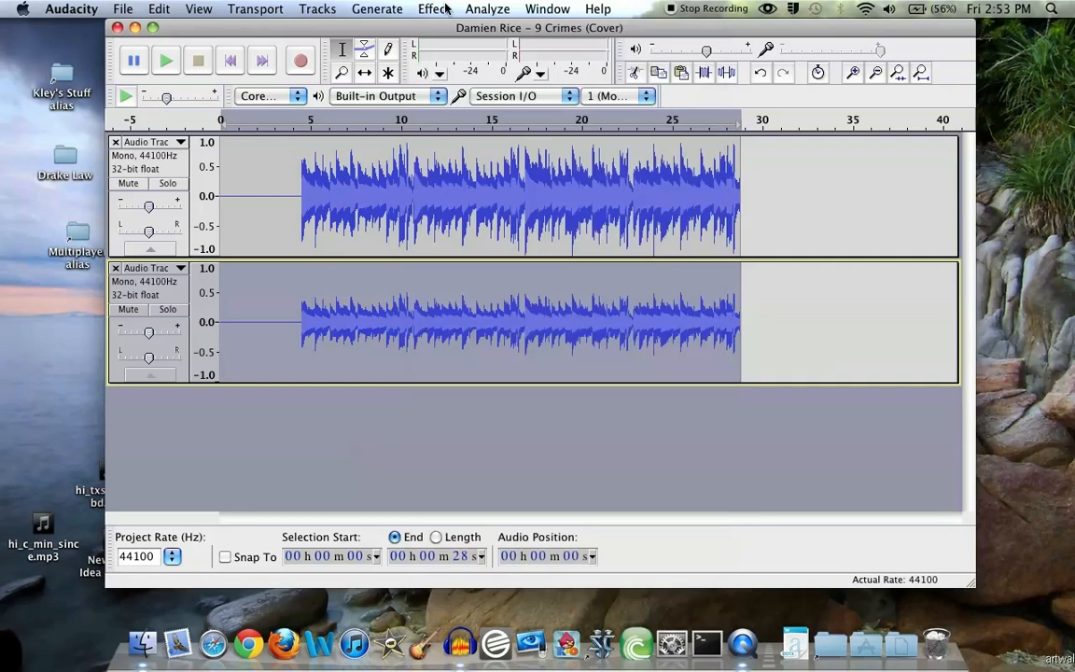
- Bring up the GVerb reverb effect for the quieter second track
left_click(433, 8)
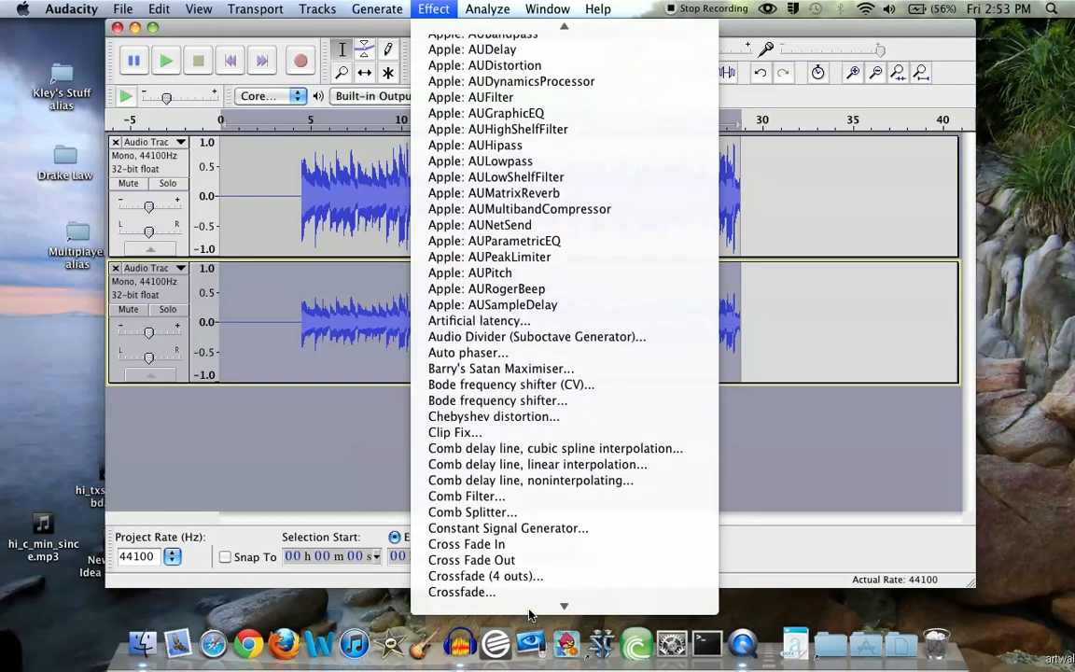
scroll("down", 3)
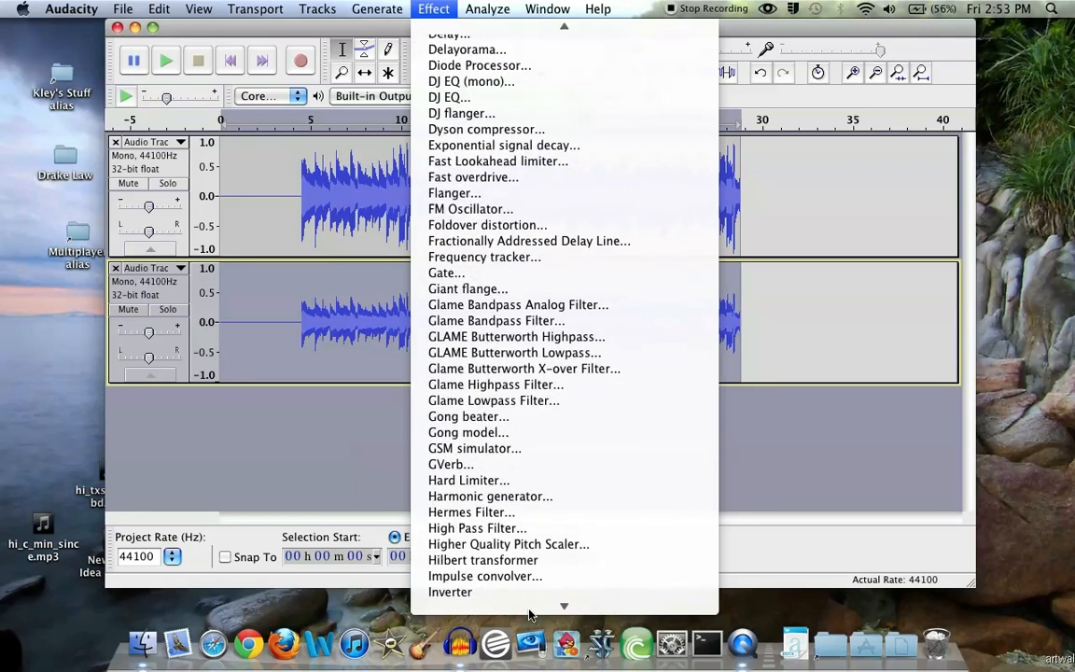
left_click(452, 462)
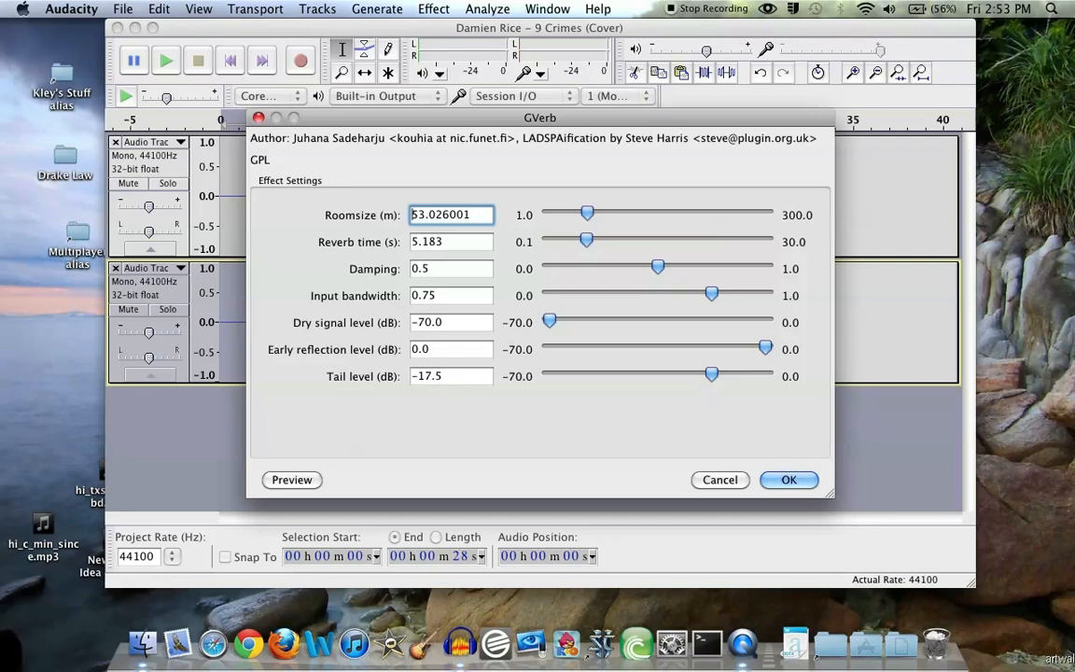
mouse_move(377, 354)
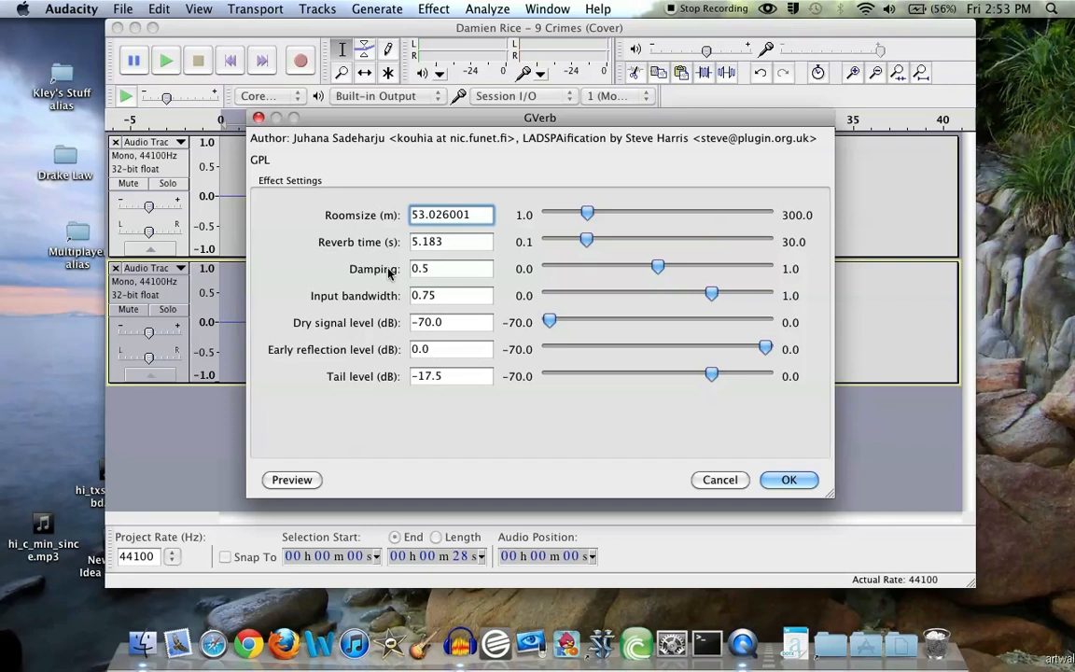
mouse_move(347, 231)
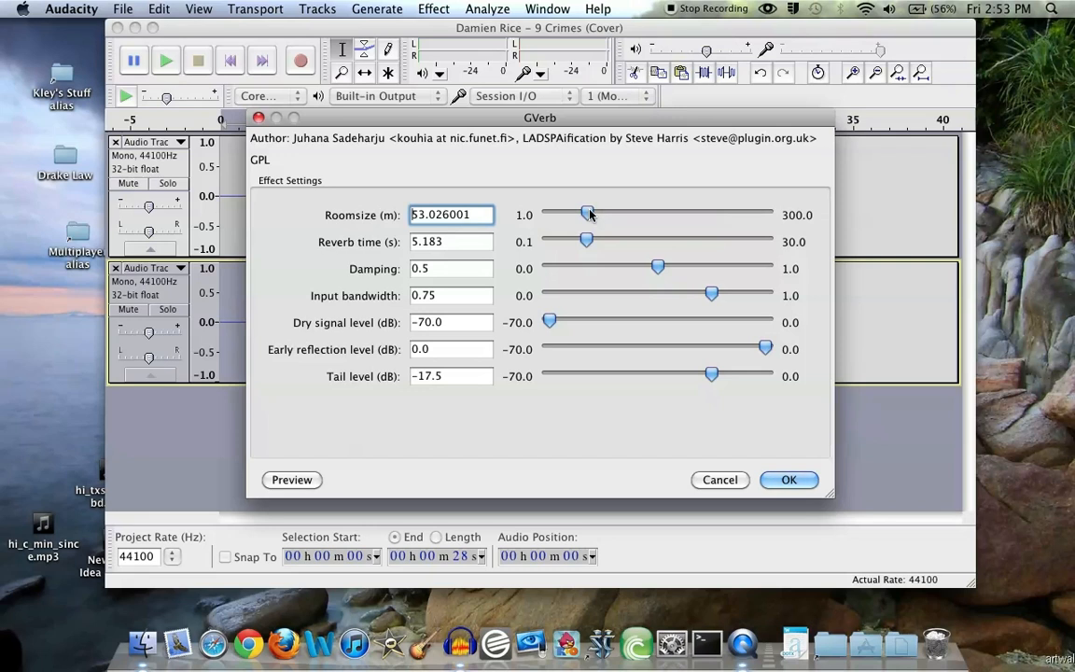
- Sweep GVerb's room size across its range and settle it at about 57.5 m
left_click_drag(588, 213, 563, 213)
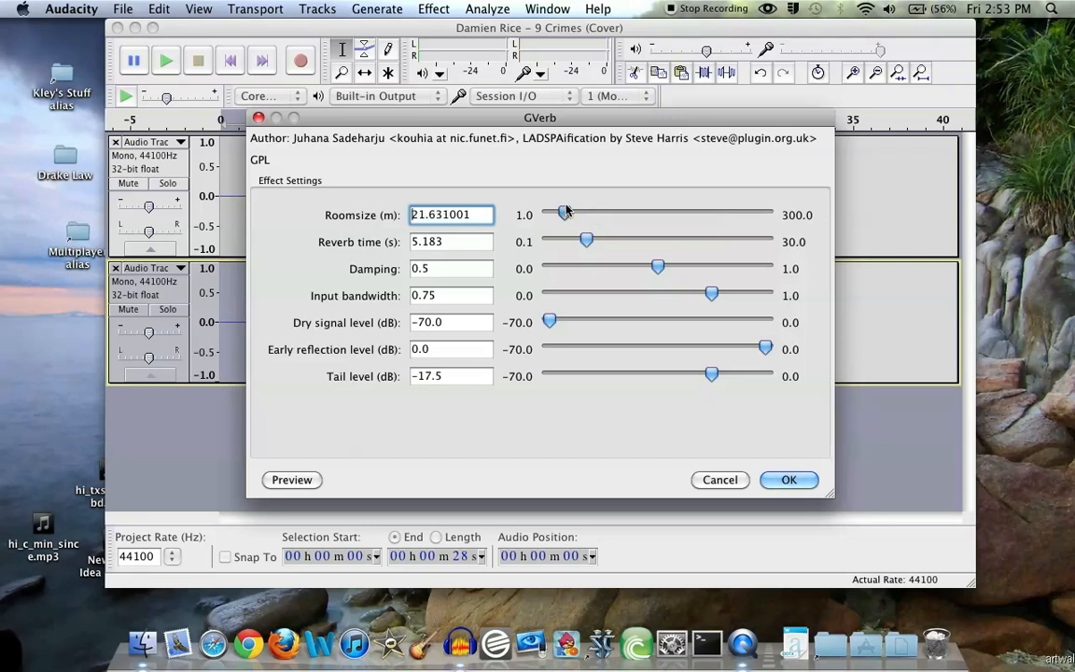
left_click_drag(564, 213, 550, 213)
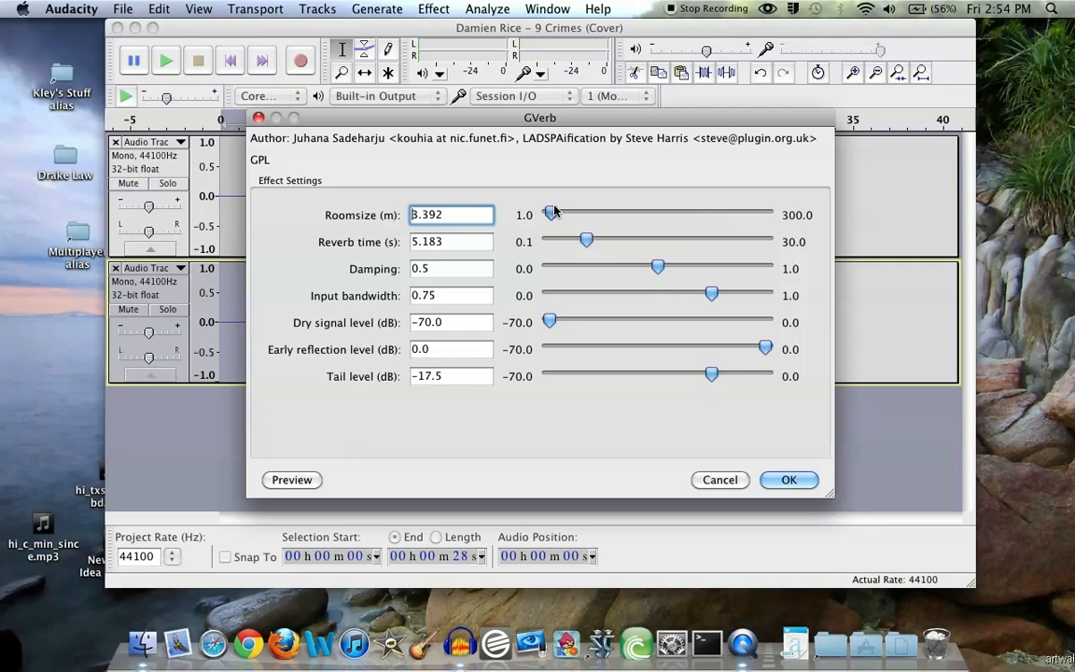
left_click_drag(550, 214, 753, 214)
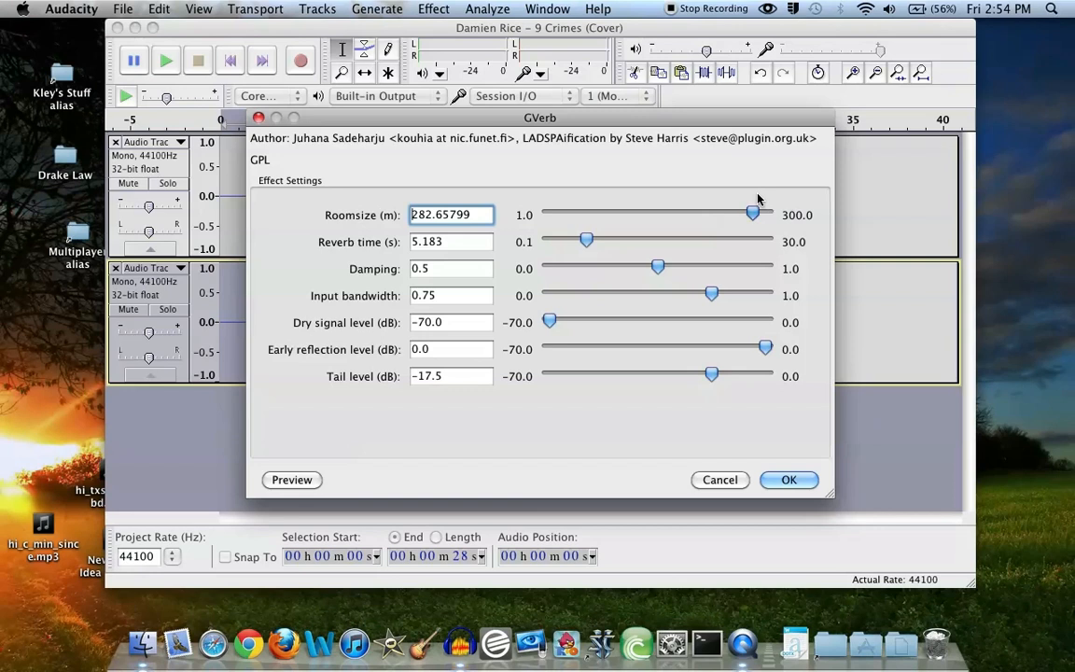
left_click_drag(754, 212, 642, 213)
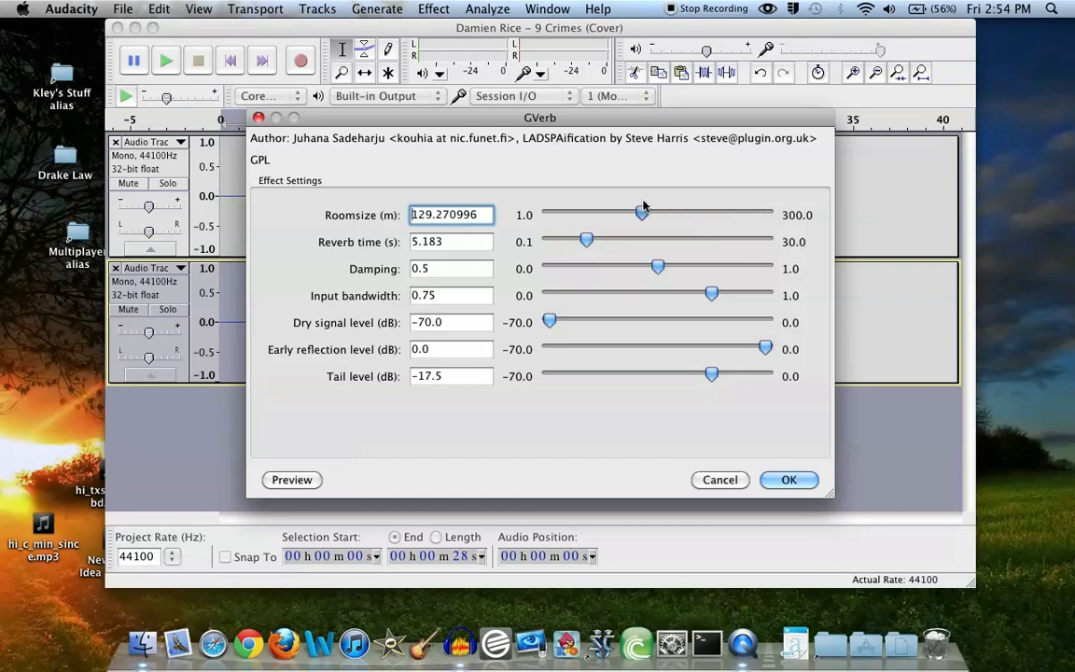
left_click_drag(642, 212, 597, 212)
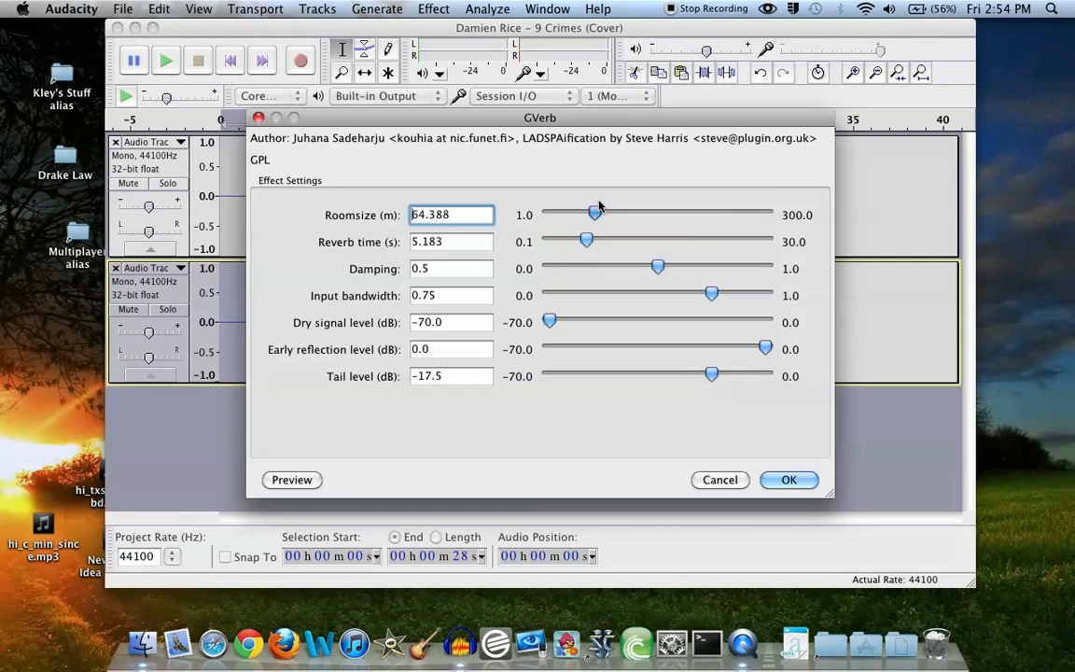
left_click_drag(595, 213, 592, 213)
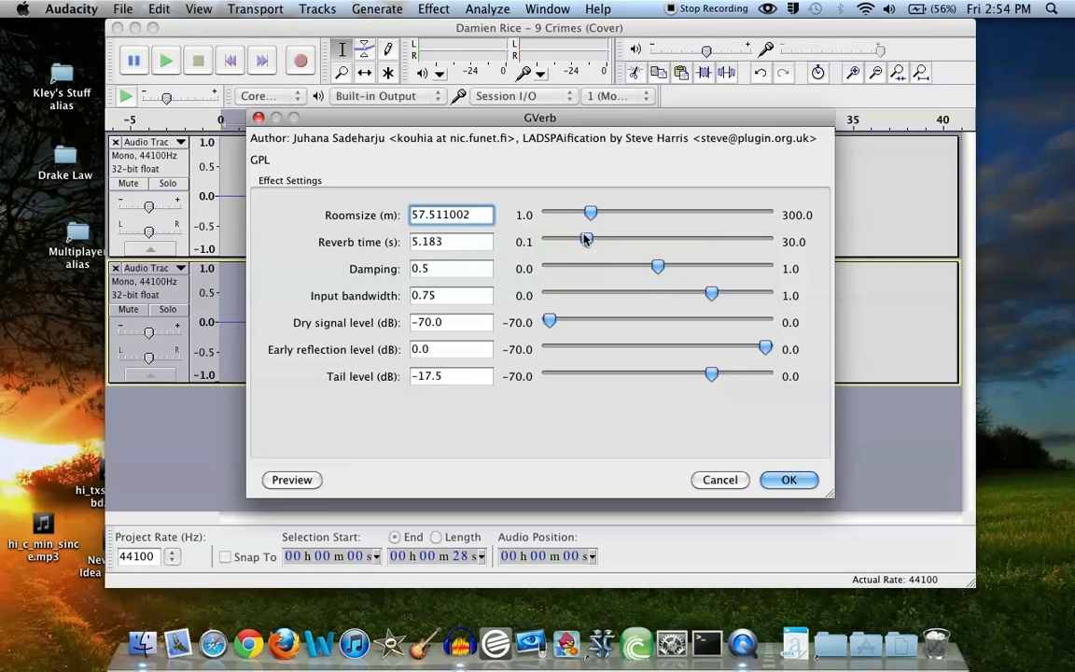
- Sweep the reverb time up to its 30 s maximum and settle it at about 5.6 s
left_click_drag(586, 239, 580, 239)
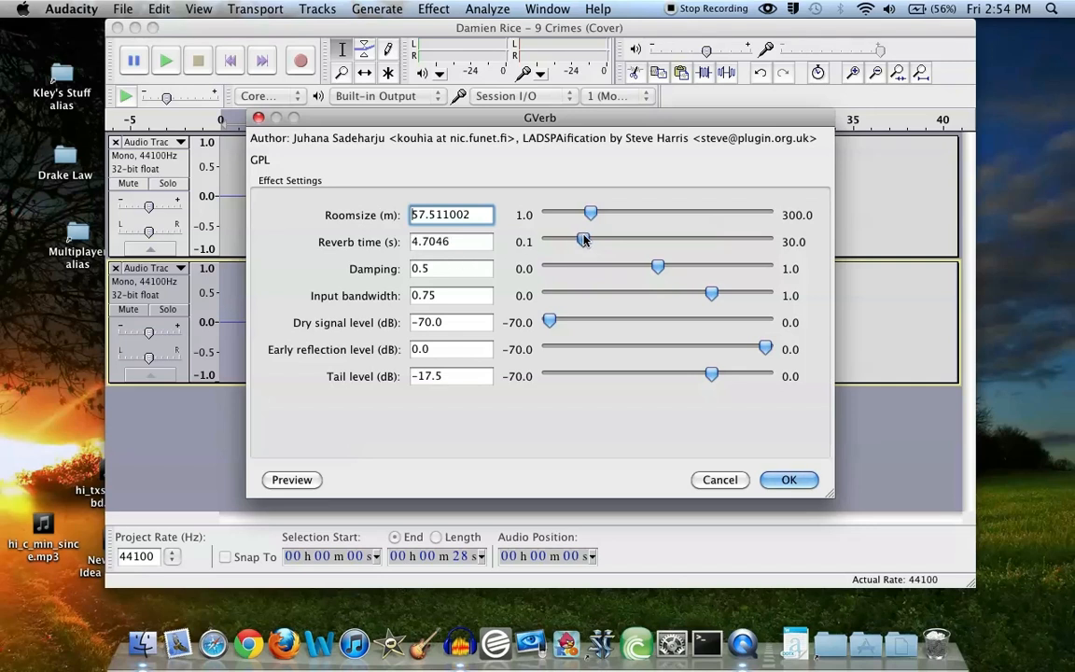
left_click_drag(582, 240, 549, 241)
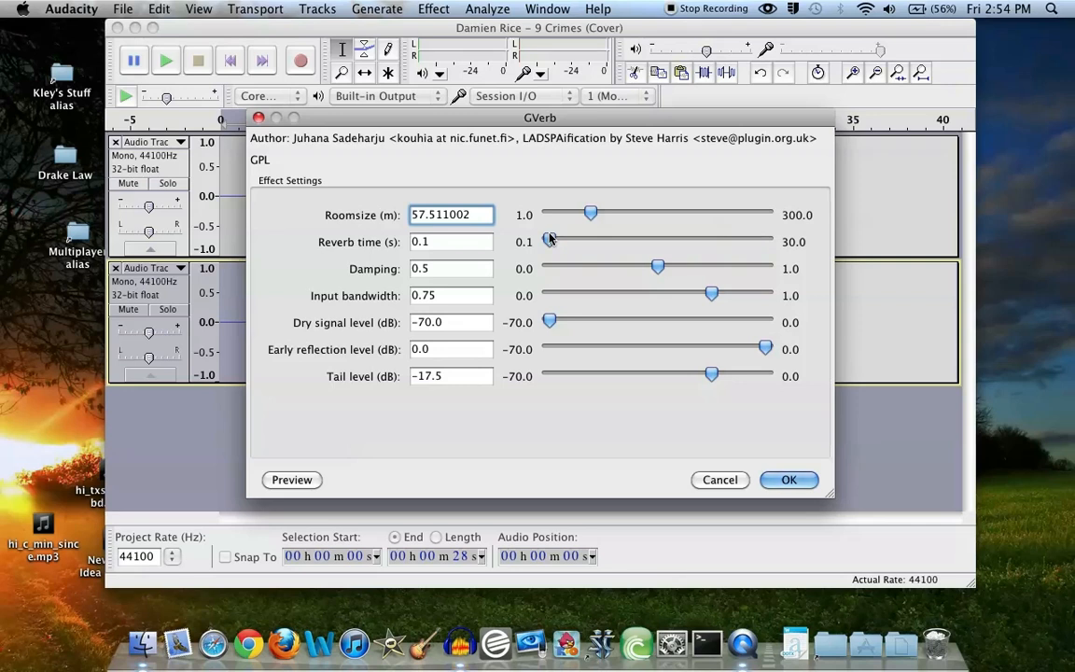
left_click_drag(548, 241, 765, 240)
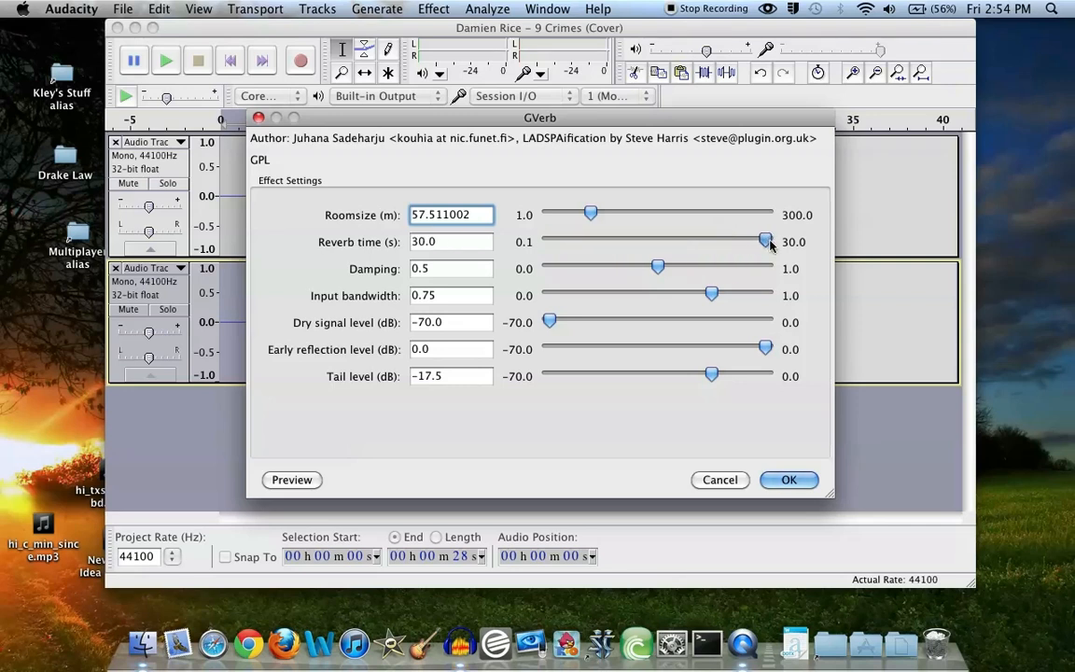
left_click_drag(764, 242, 765, 242)
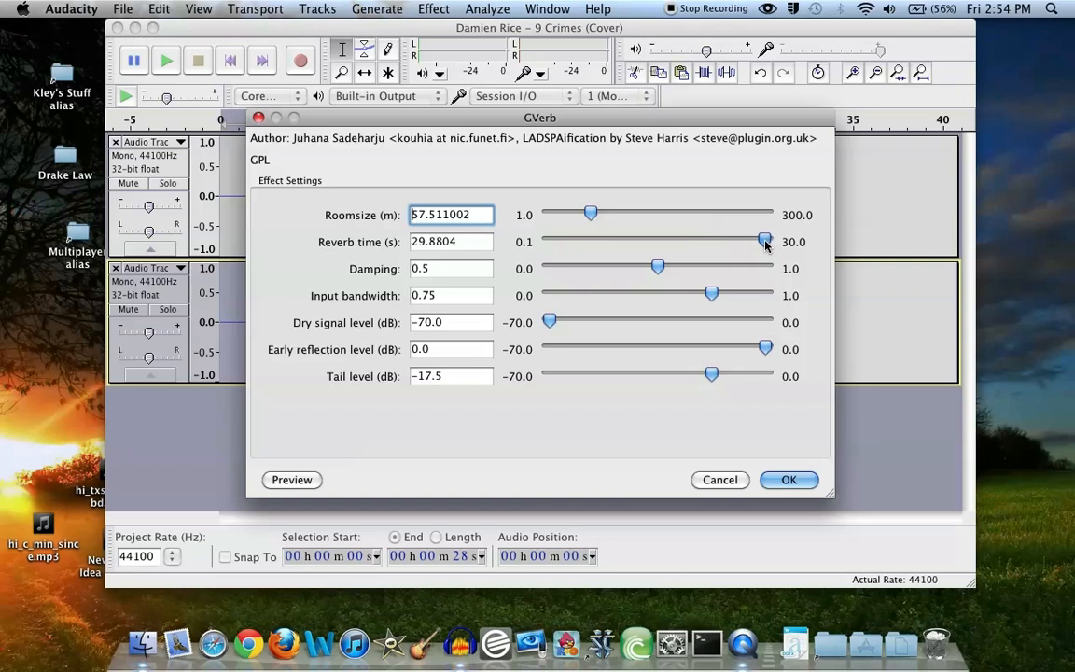
left_click_drag(765, 240, 597, 241)
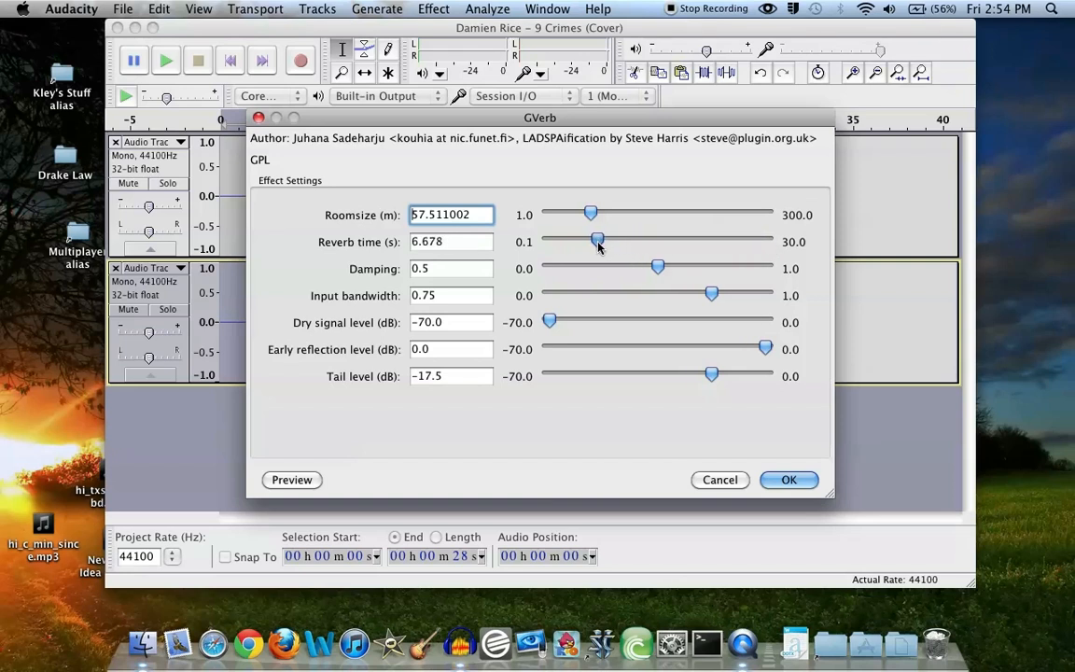
left_click_drag(597, 239, 589, 238)
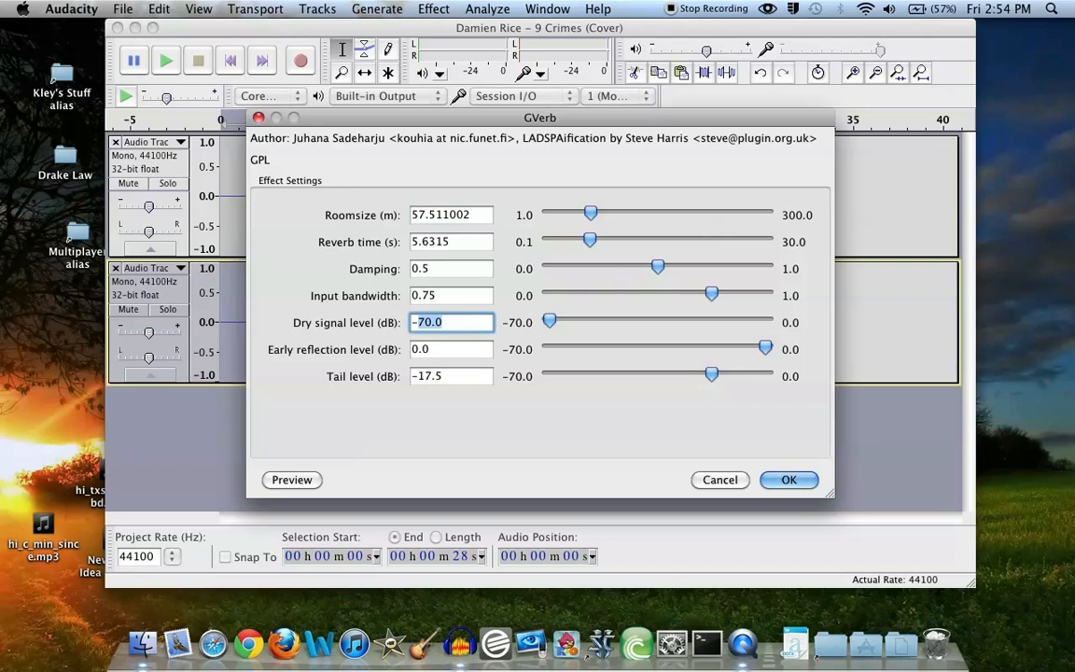
mouse_move(530, 328)
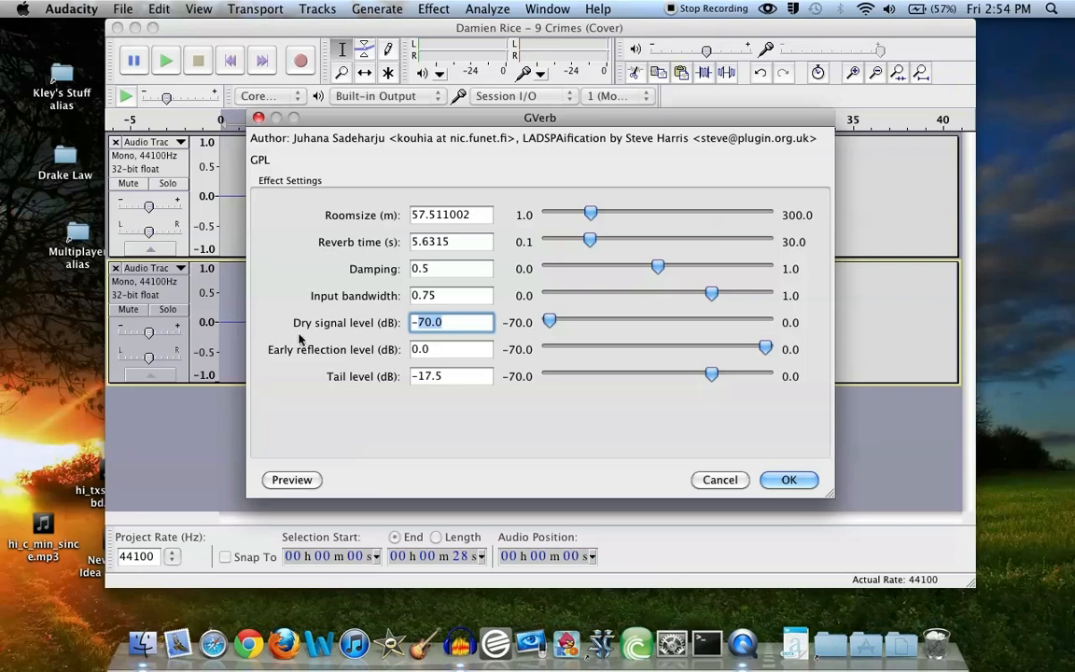
- Move the GVerb dialog aside to show the waveforms and keep the dry signal at -70 dB
left_click_drag(540, 116, 661, 108)
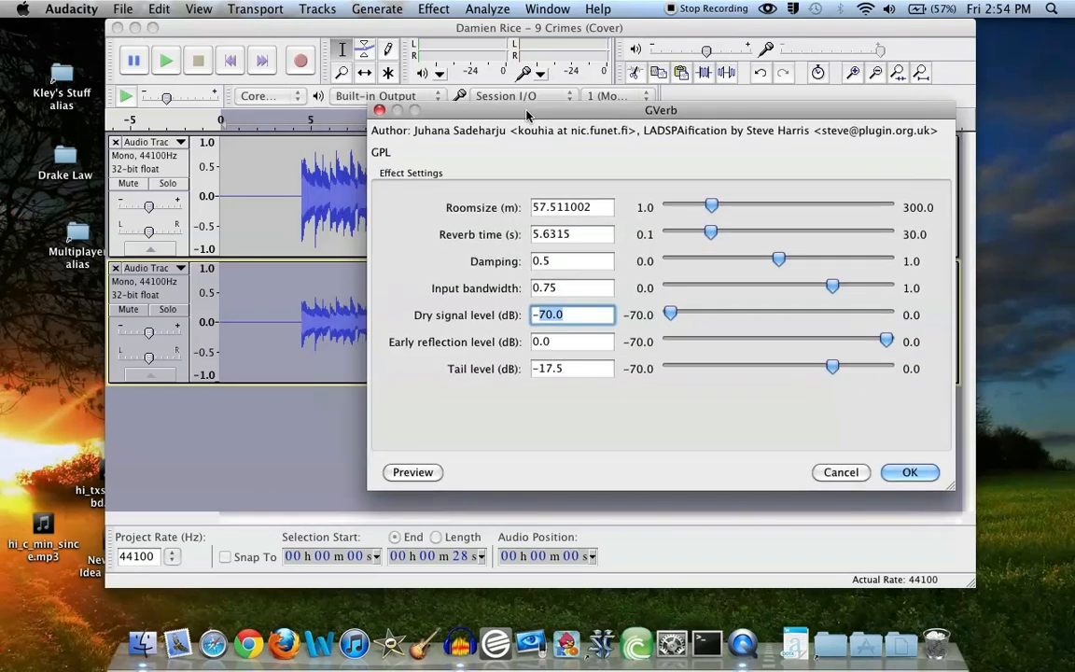
mouse_move(326, 332)
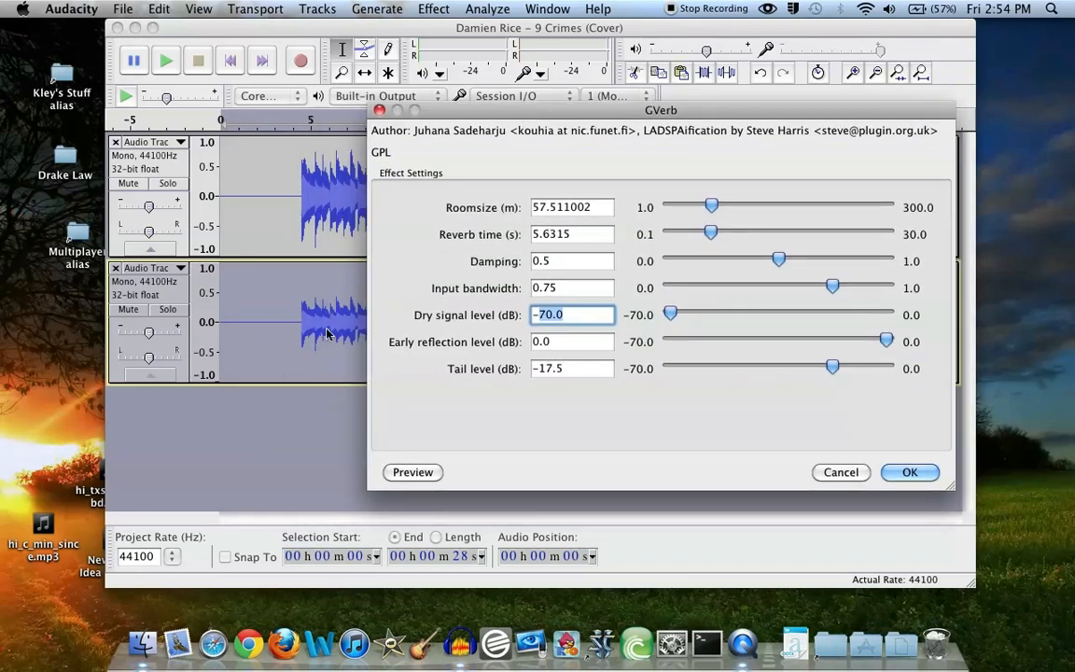
mouse_move(670, 321)
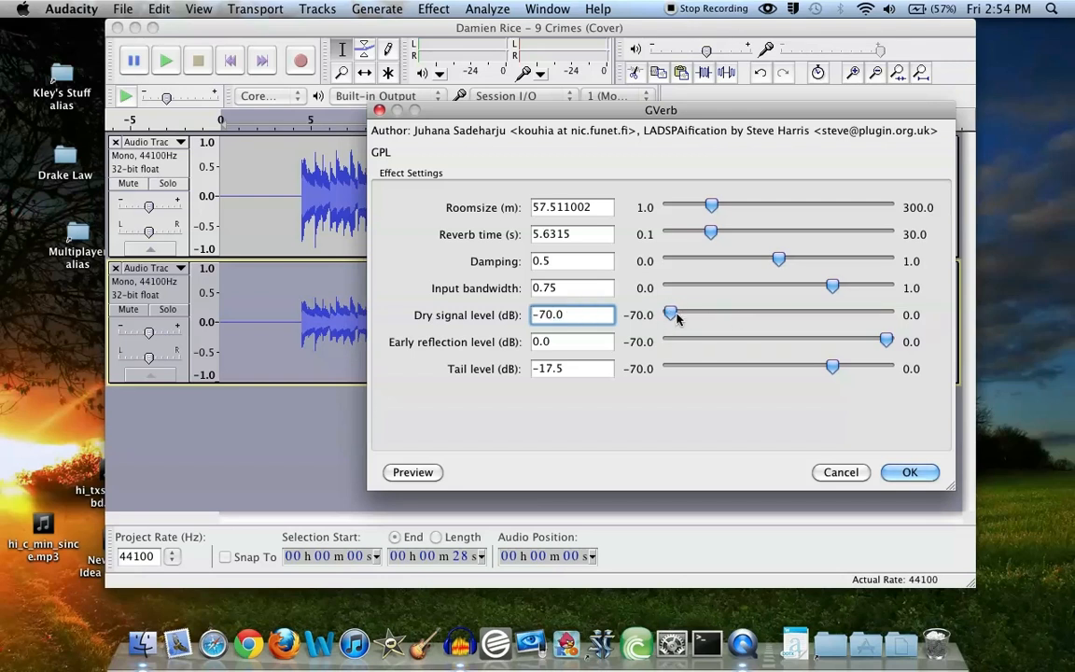
left_click(911, 472)
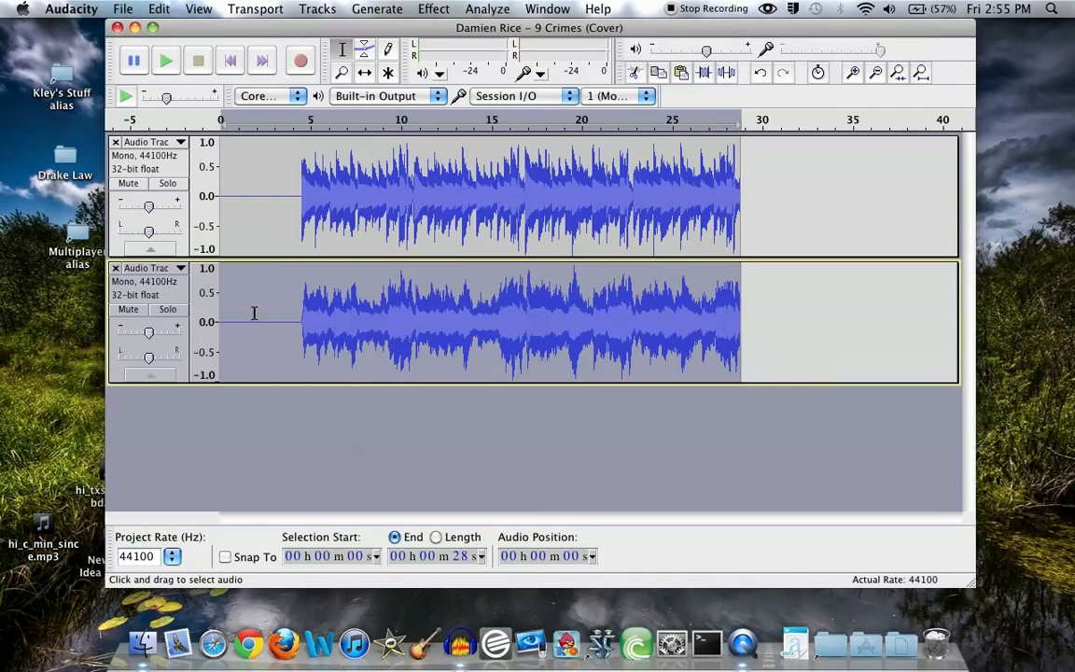
mouse_move(150, 332)
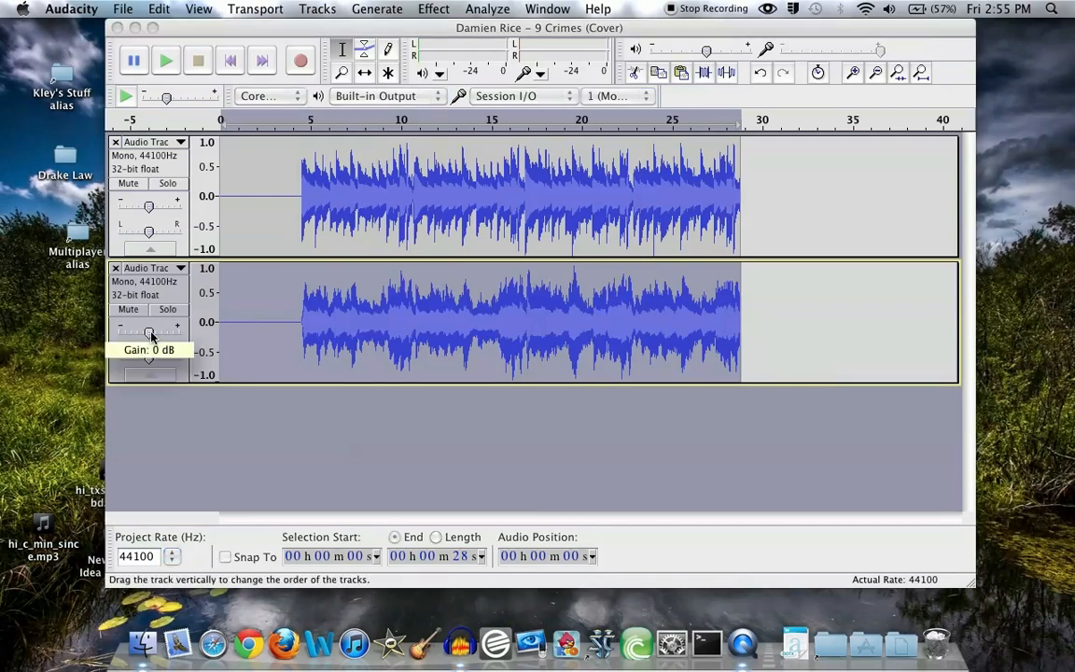
- Mix the reverb track's gain slider down to -10 dB, overshooting to -36 dB before settling
left_click_drag(153, 333, 146, 334)
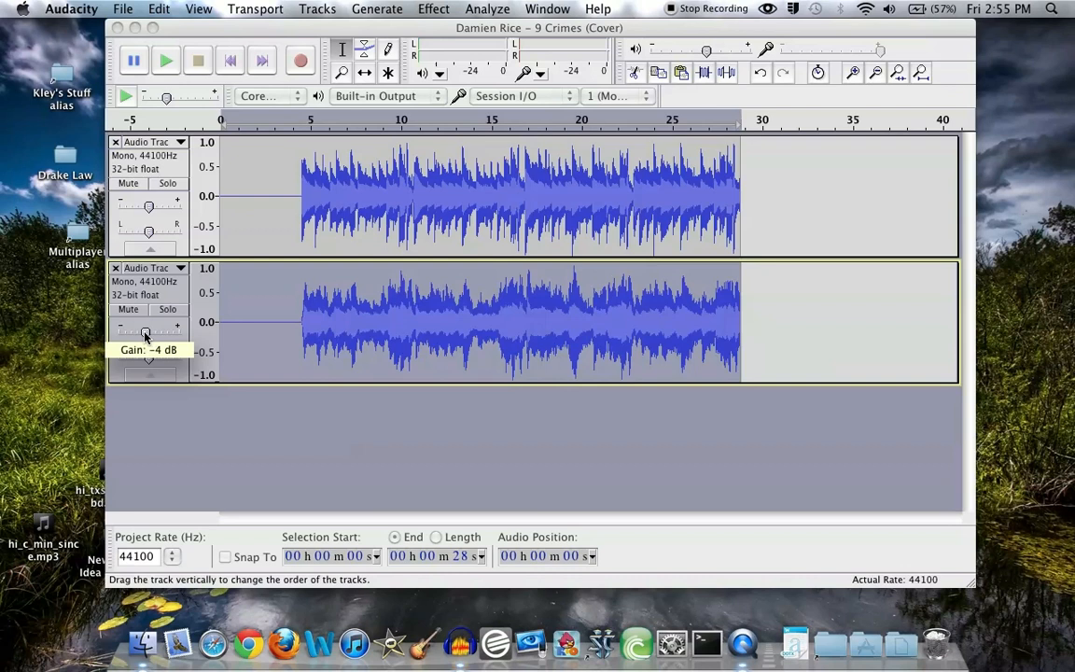
left_click_drag(145, 332, 138, 332)
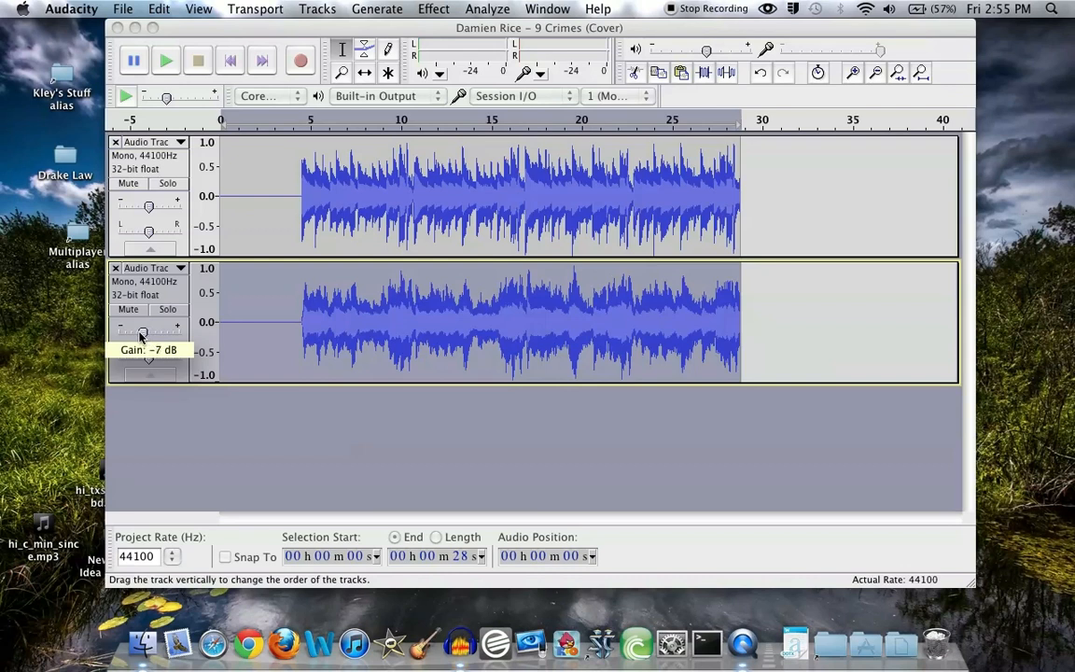
left_click_drag(142, 332, 124, 332)
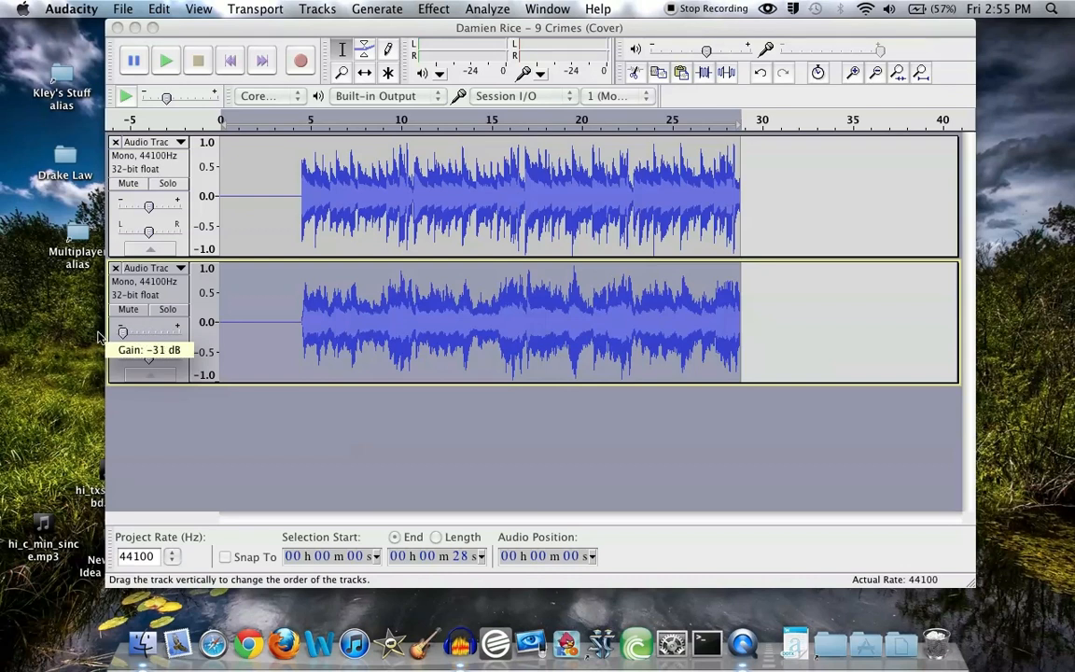
left_click_drag(126, 332, 120, 332)
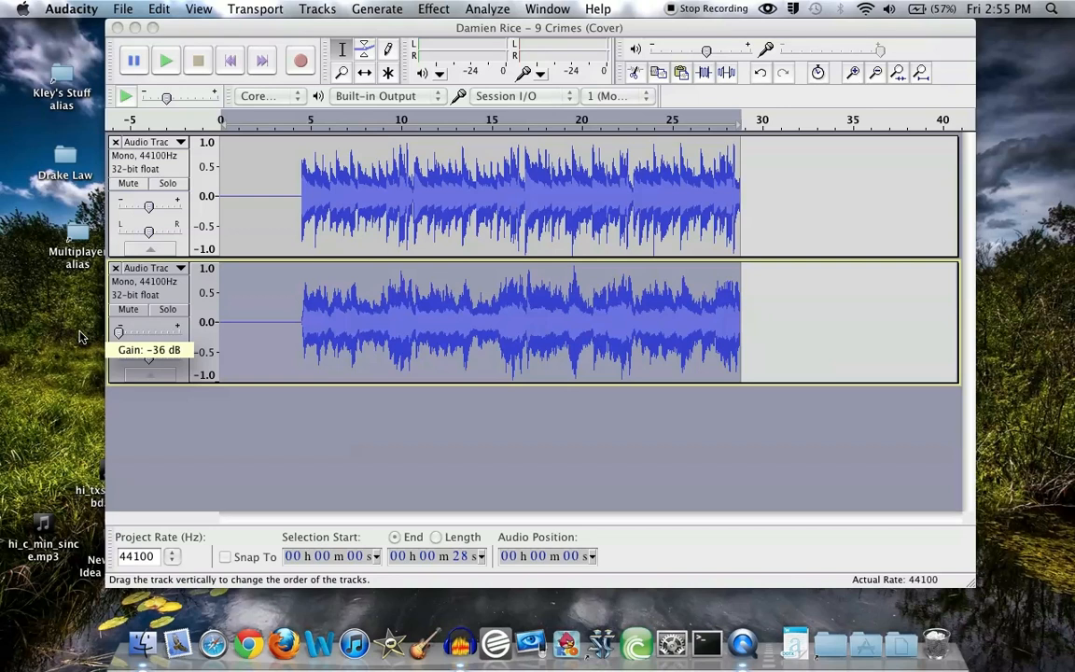
left_click_drag(120, 332, 127, 333)
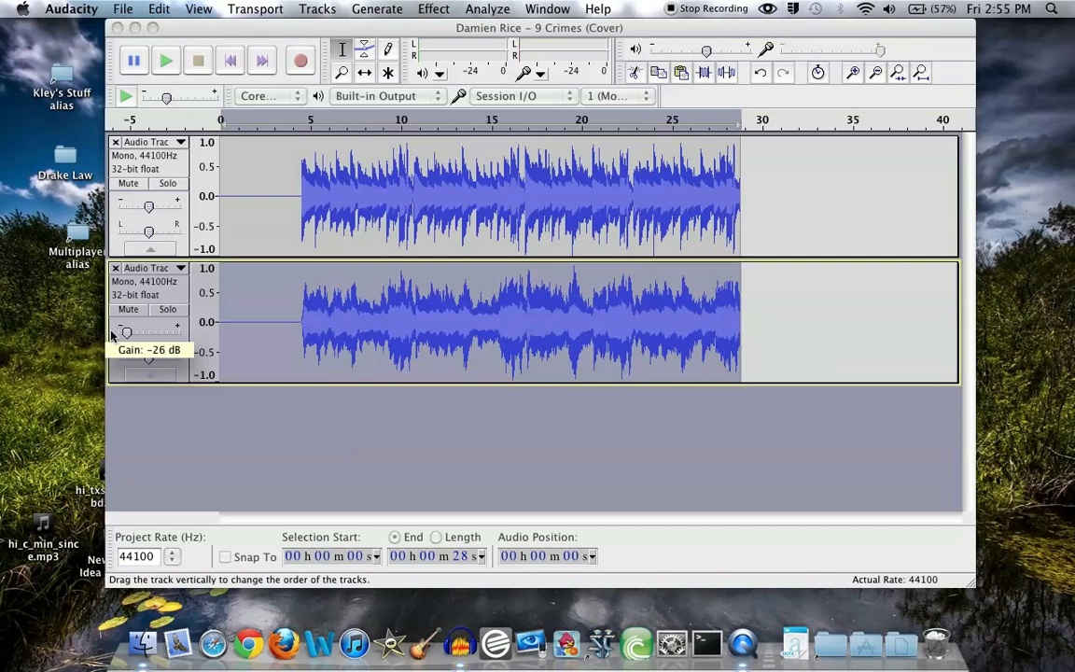
left_click_drag(123, 332, 135, 332)
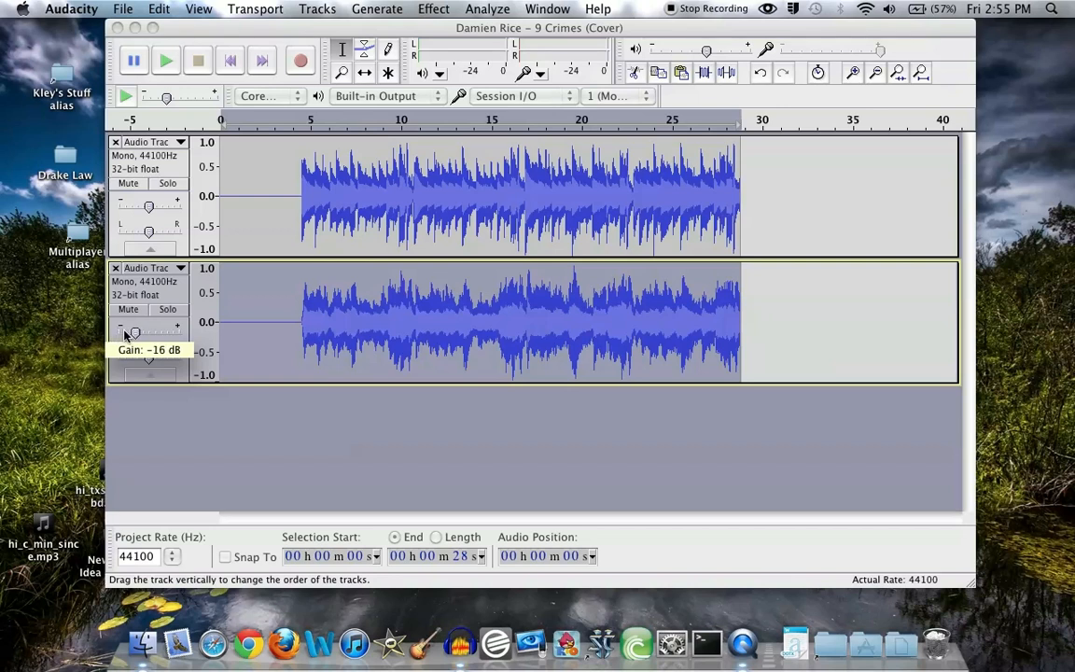
left_click_drag(130, 333, 140, 332)
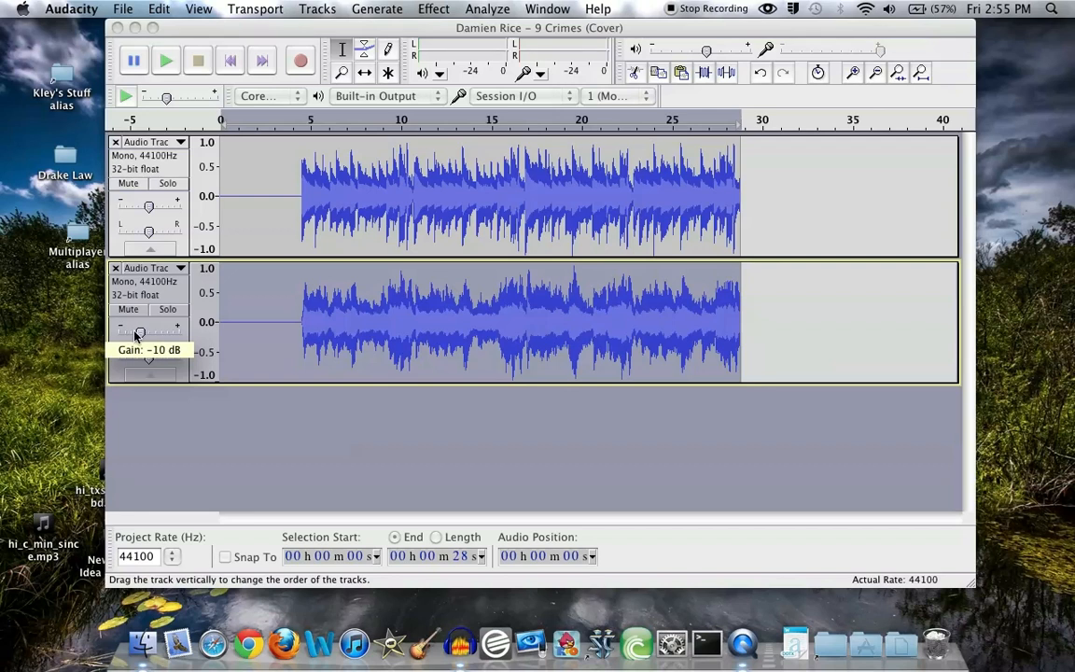
left_click_drag(138, 332, 141, 332)
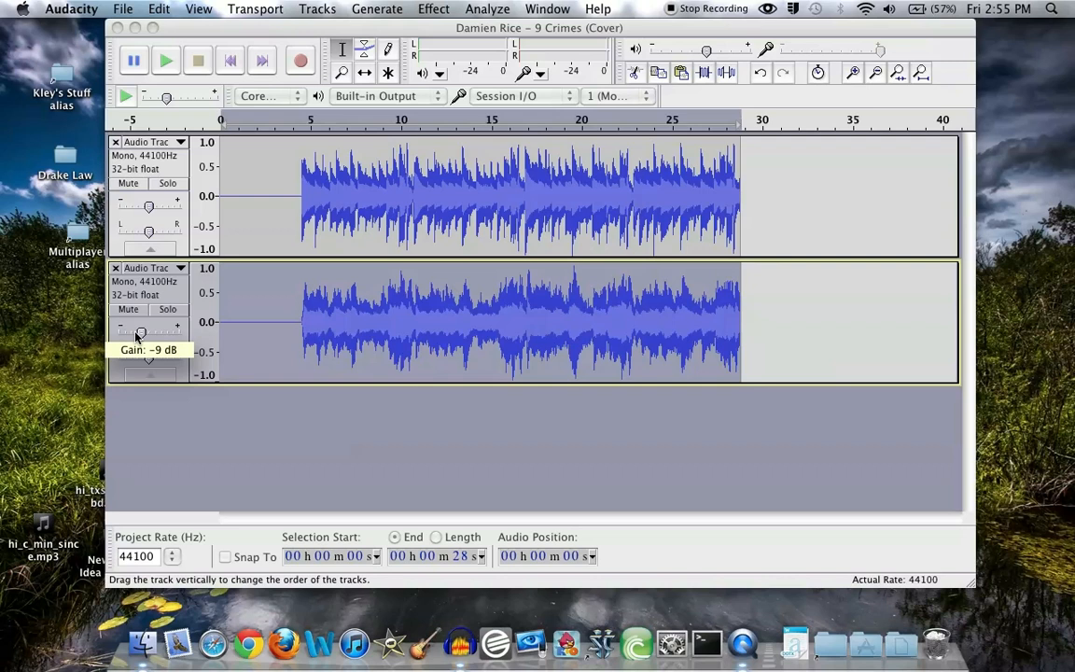
left_click_drag(140, 332, 136, 332)
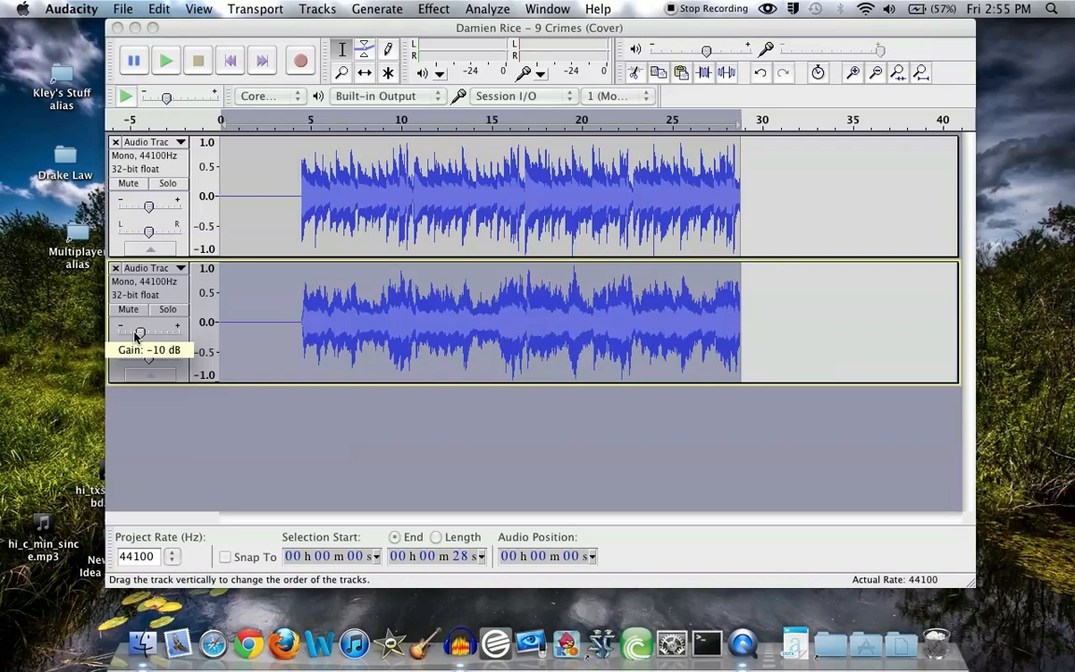
left_click_drag(138, 332, 141, 332)
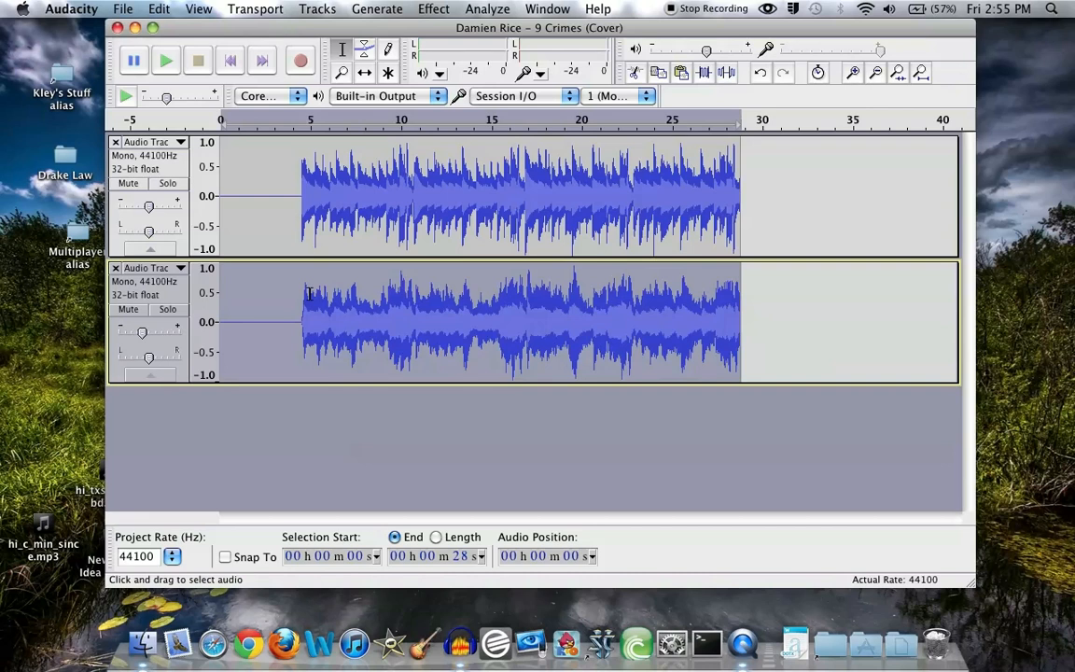
left_click(160, 8)
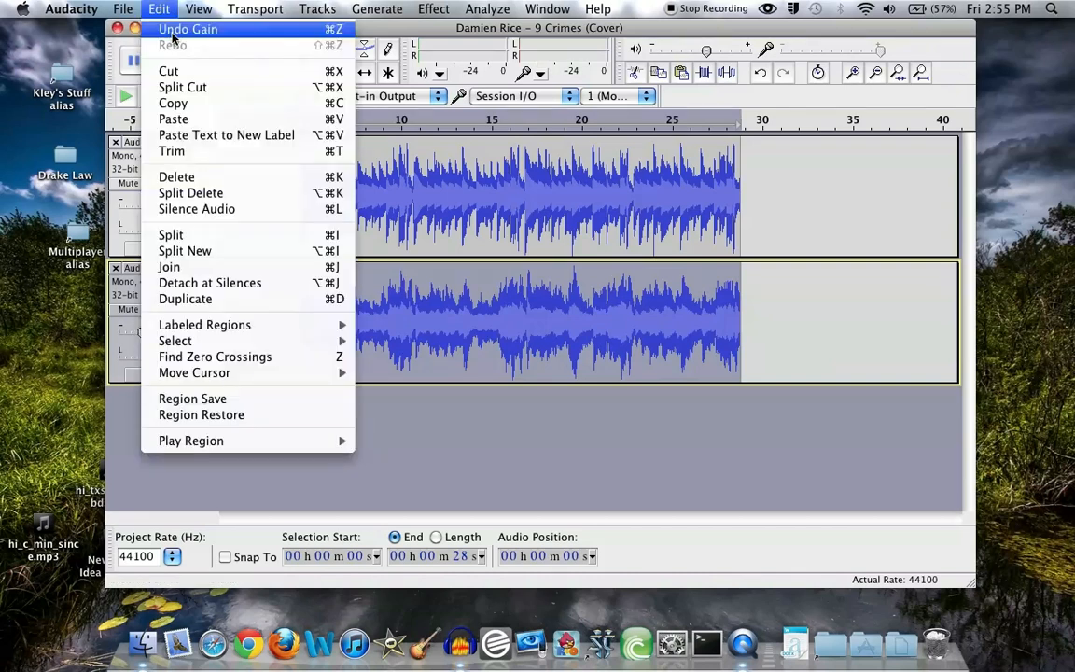
mouse_move(231, 38)
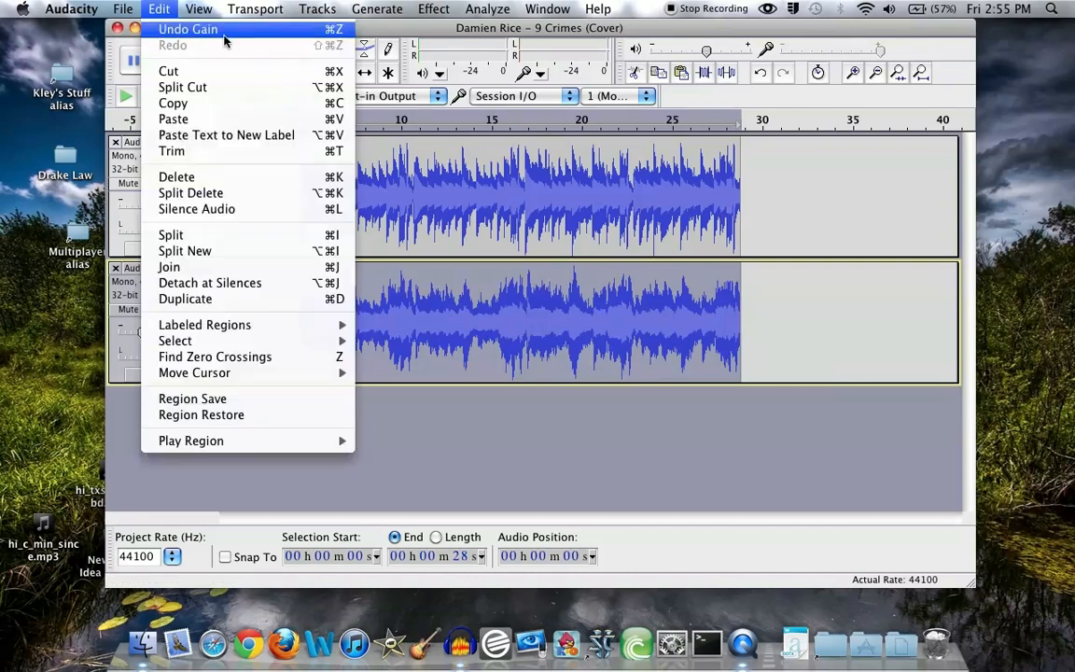
mouse_move(471, 299)
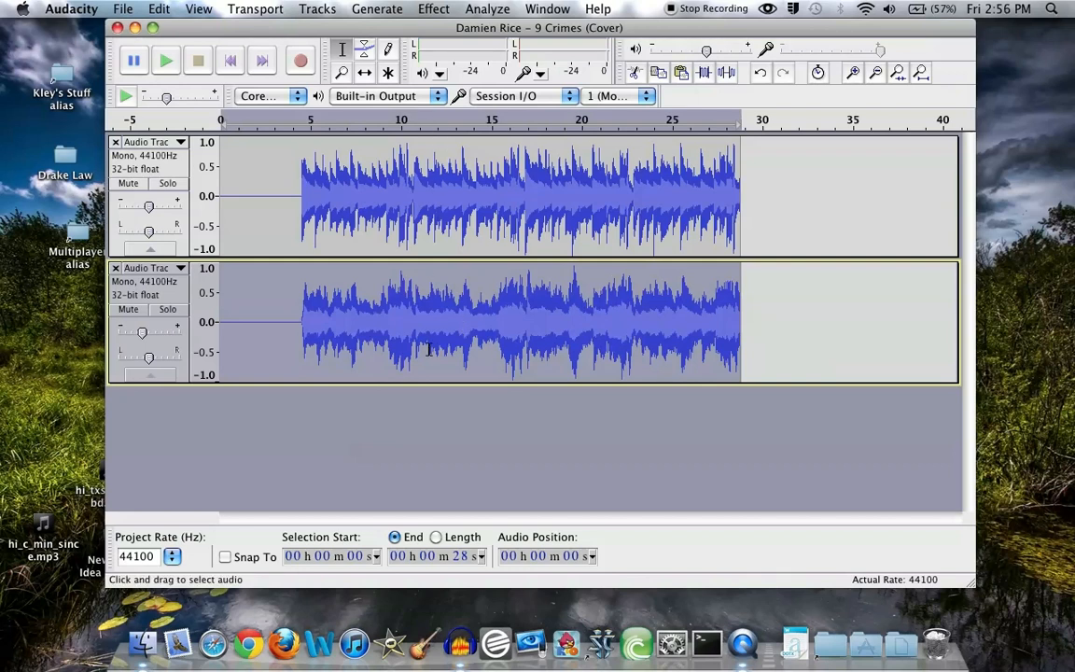
mouse_move(493, 332)
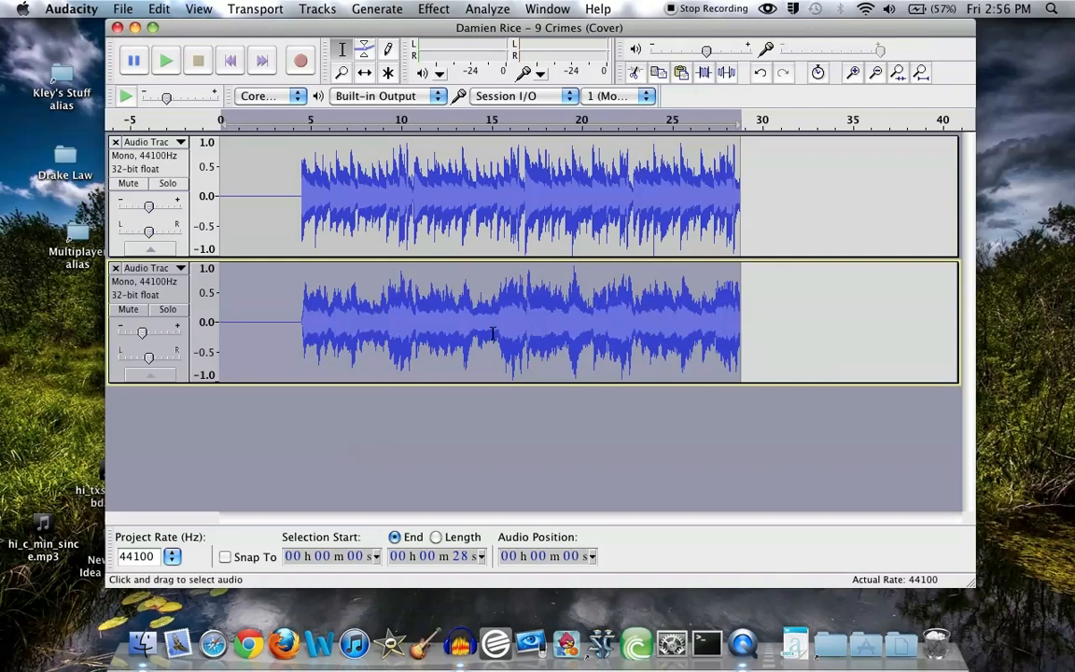
- Nudge the reverb track's gain slider up to about -8 dB
left_click_drag(142, 333, 142, 332)
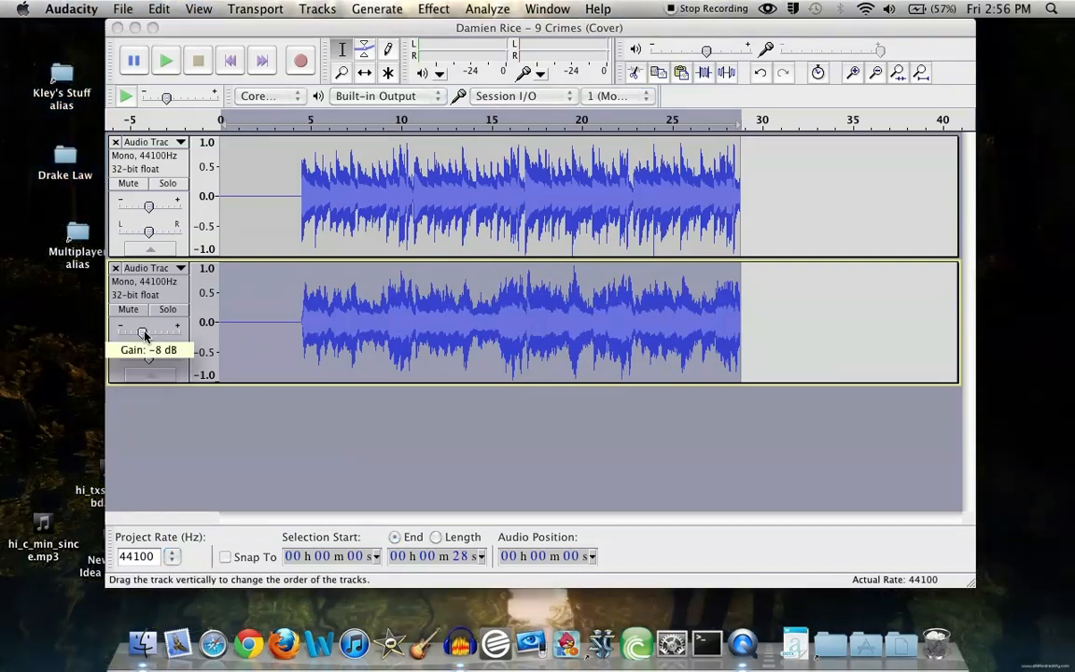